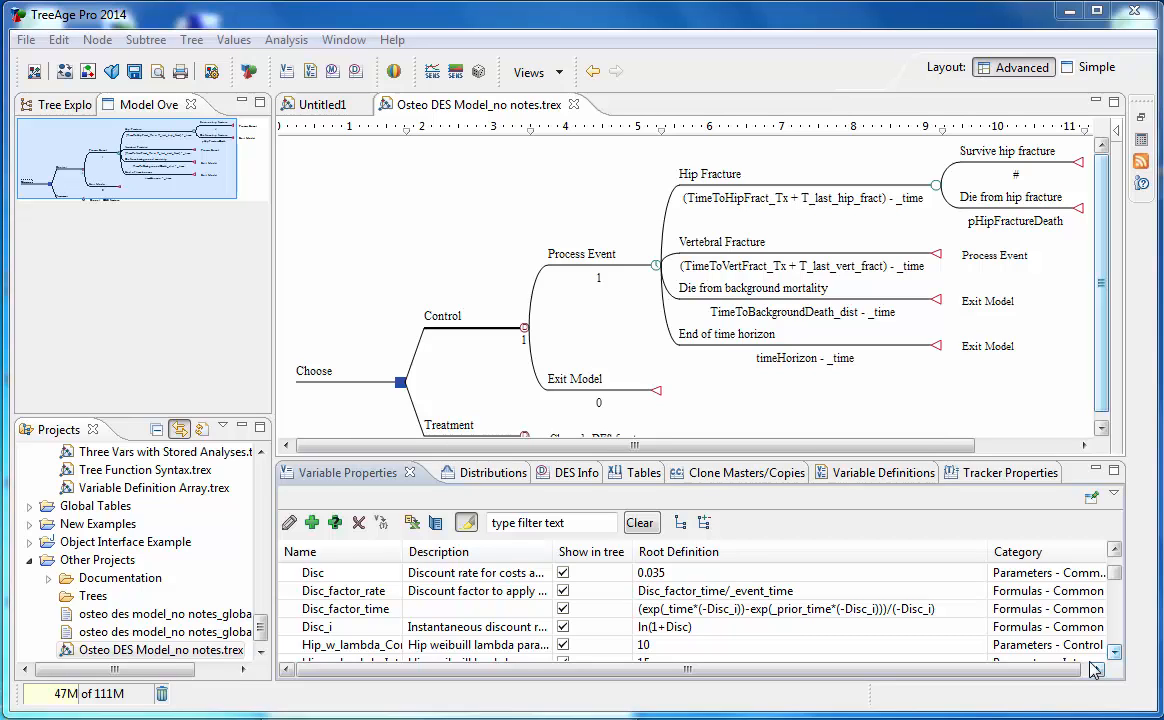
pyautogui.moveTo(1078, 424)
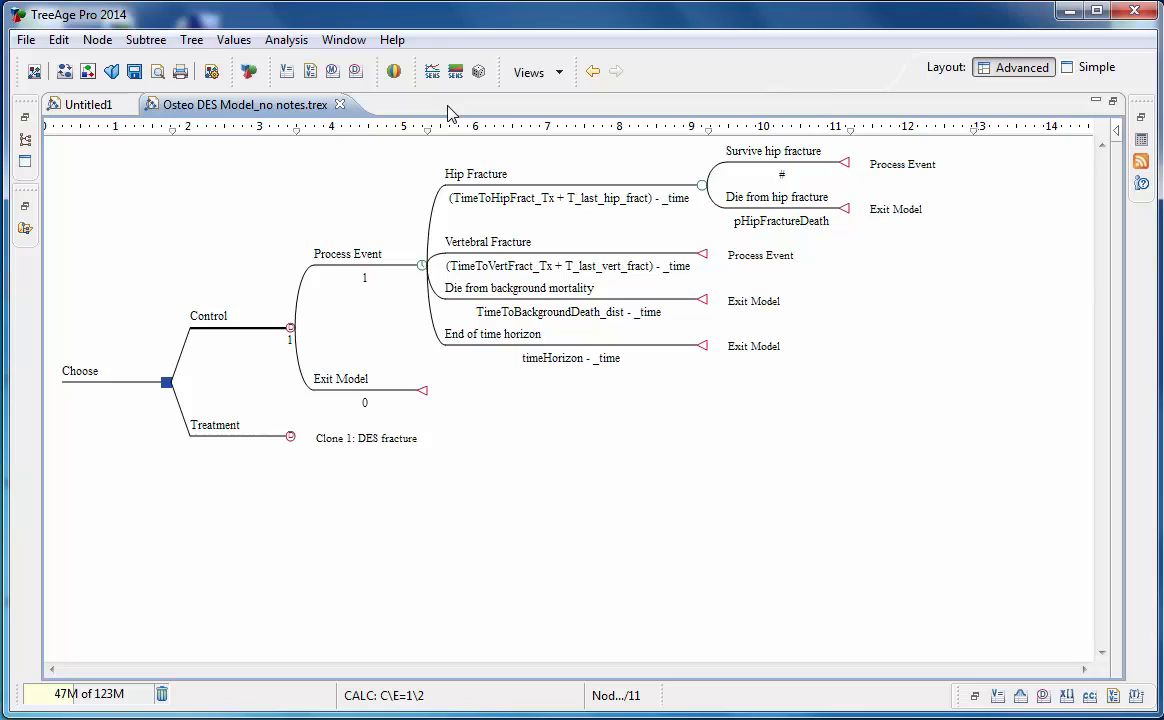
pyautogui.moveTo(376, 144)
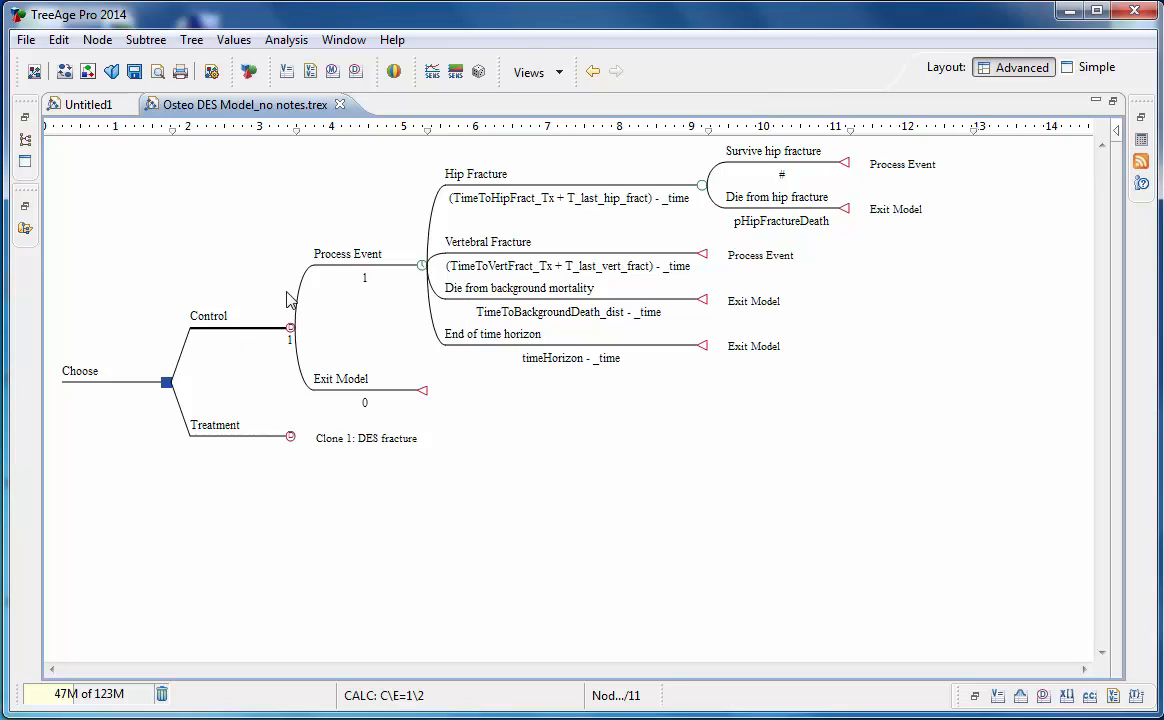
pyautogui.moveTo(352, 364)
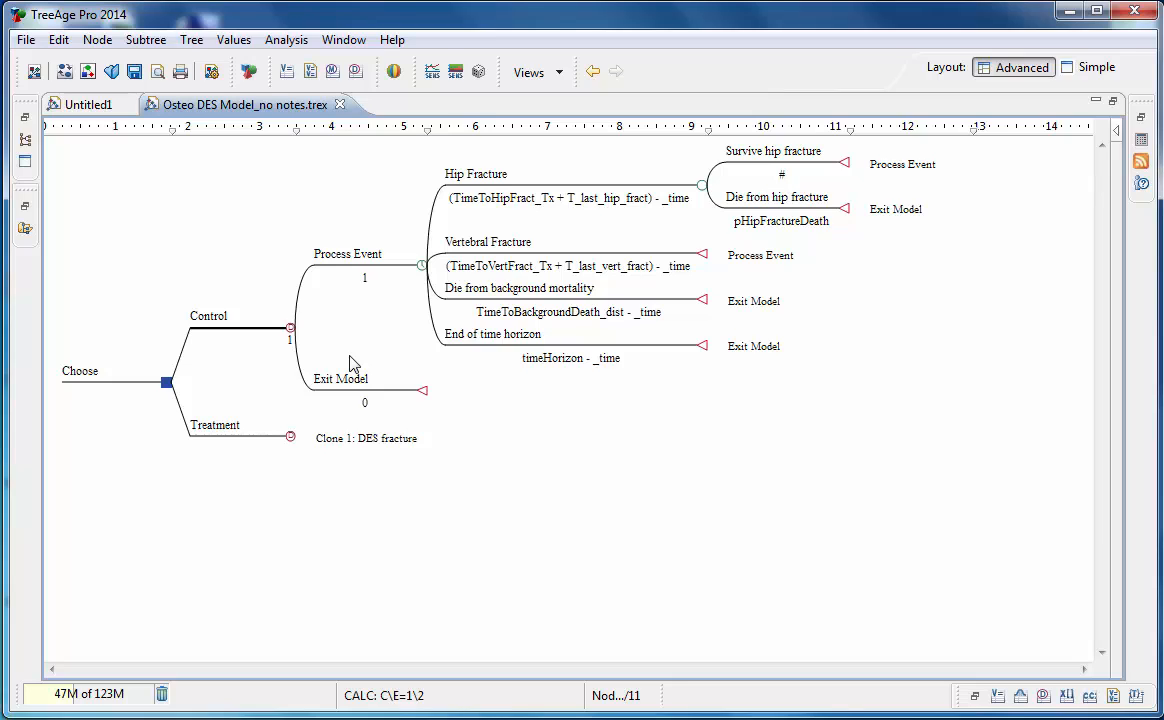
pyautogui.moveTo(420, 286)
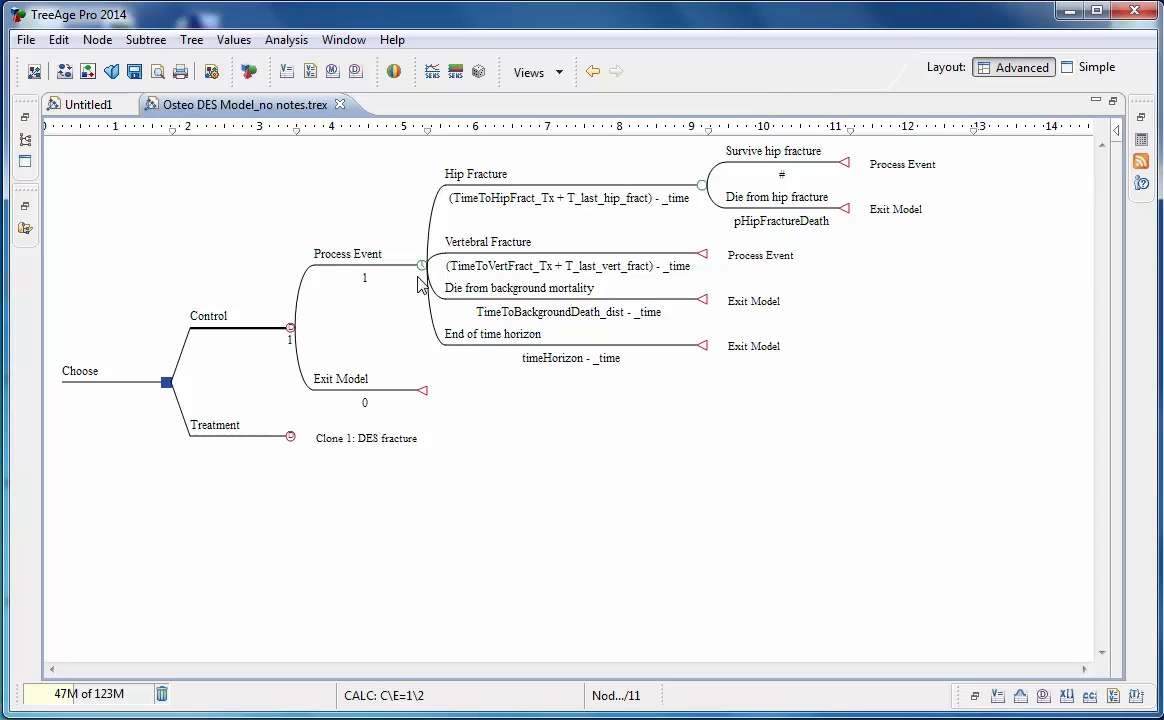
pyautogui.moveTo(416, 330)
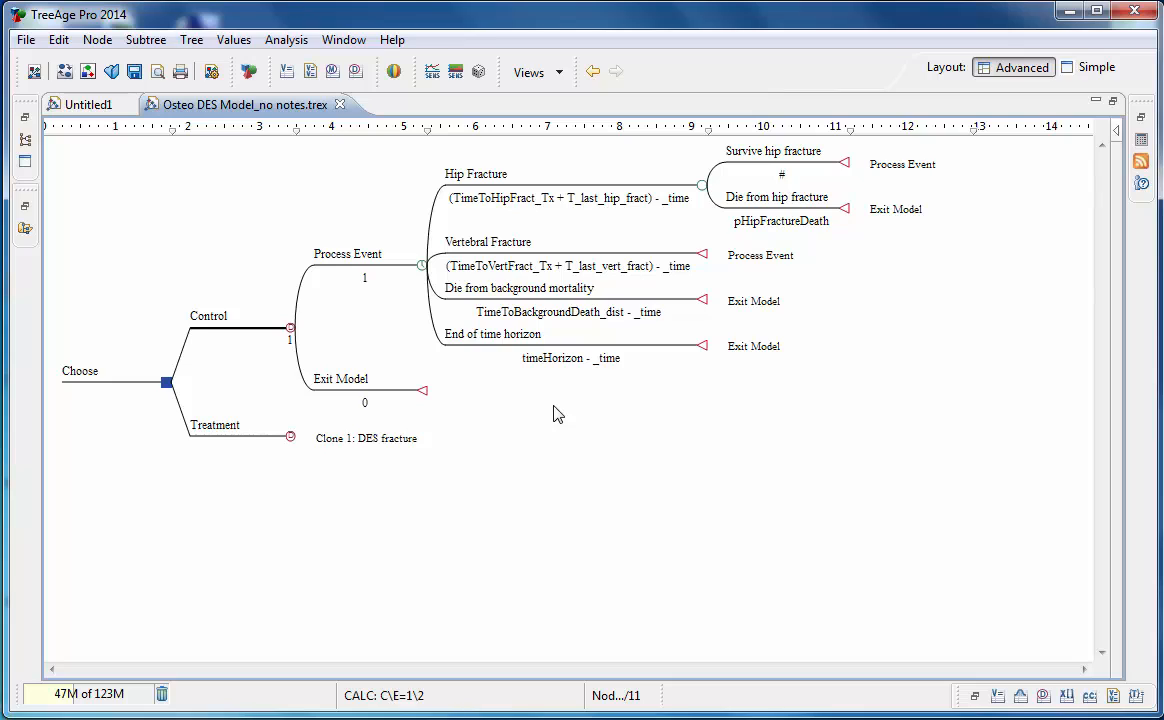
pyautogui.moveTo(392, 384)
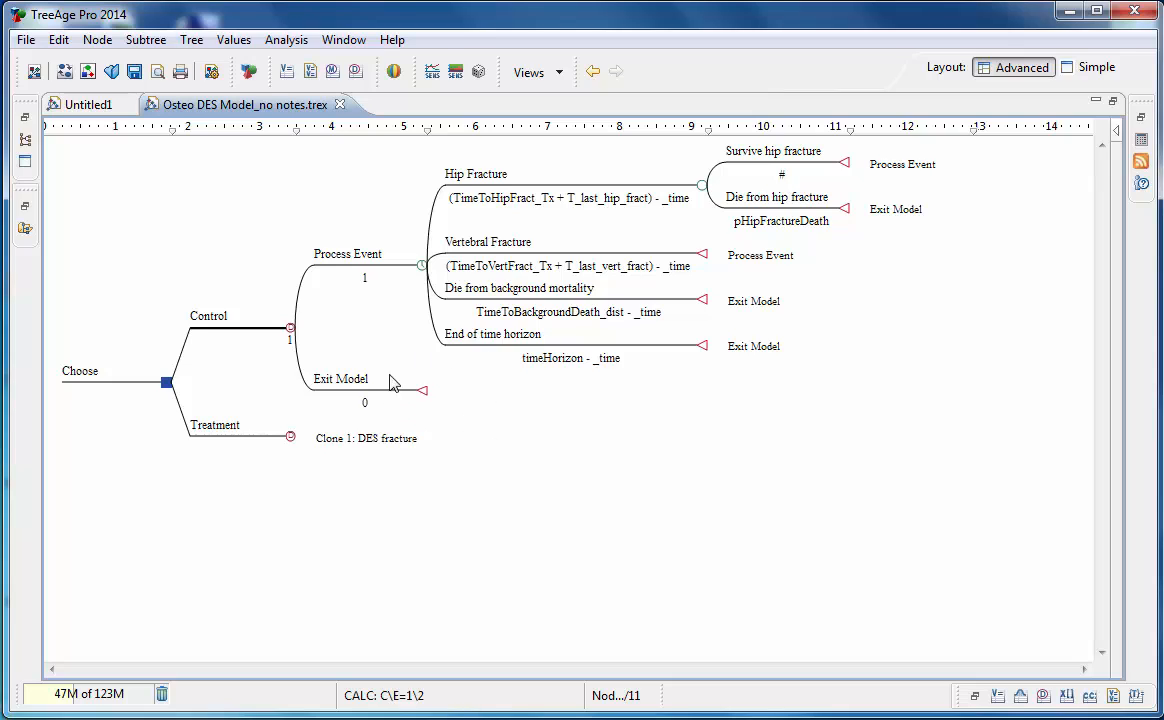
pyautogui.moveTo(400, 486)
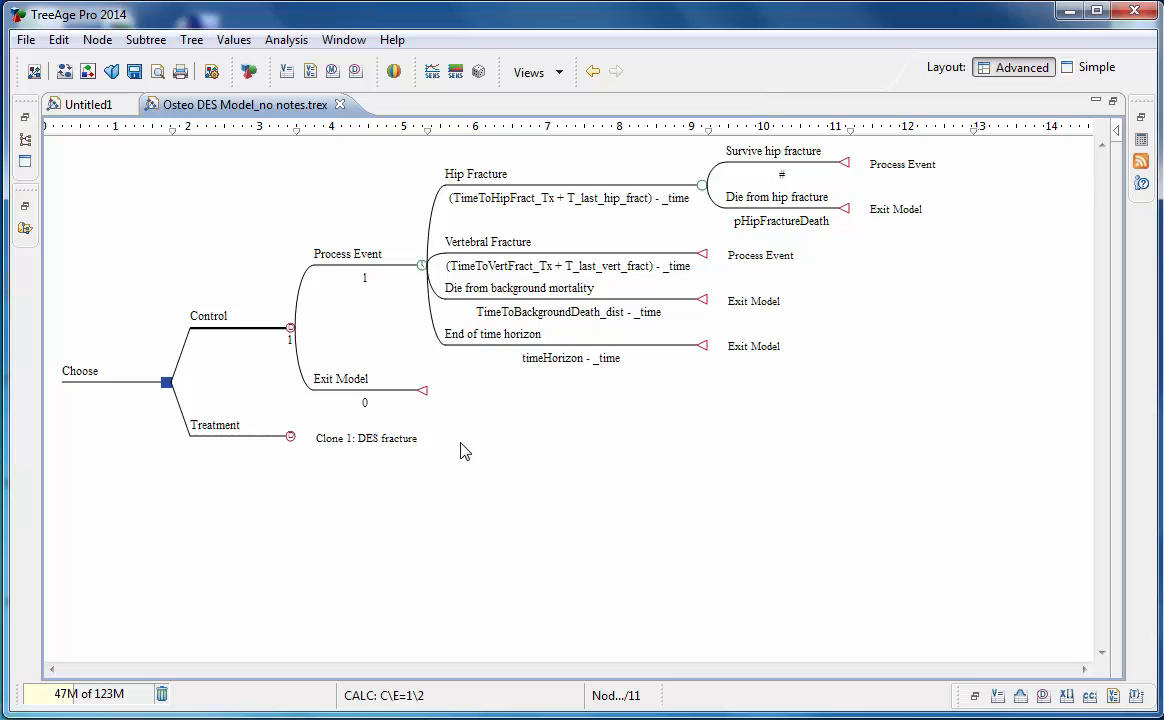
pyautogui.moveTo(488, 216)
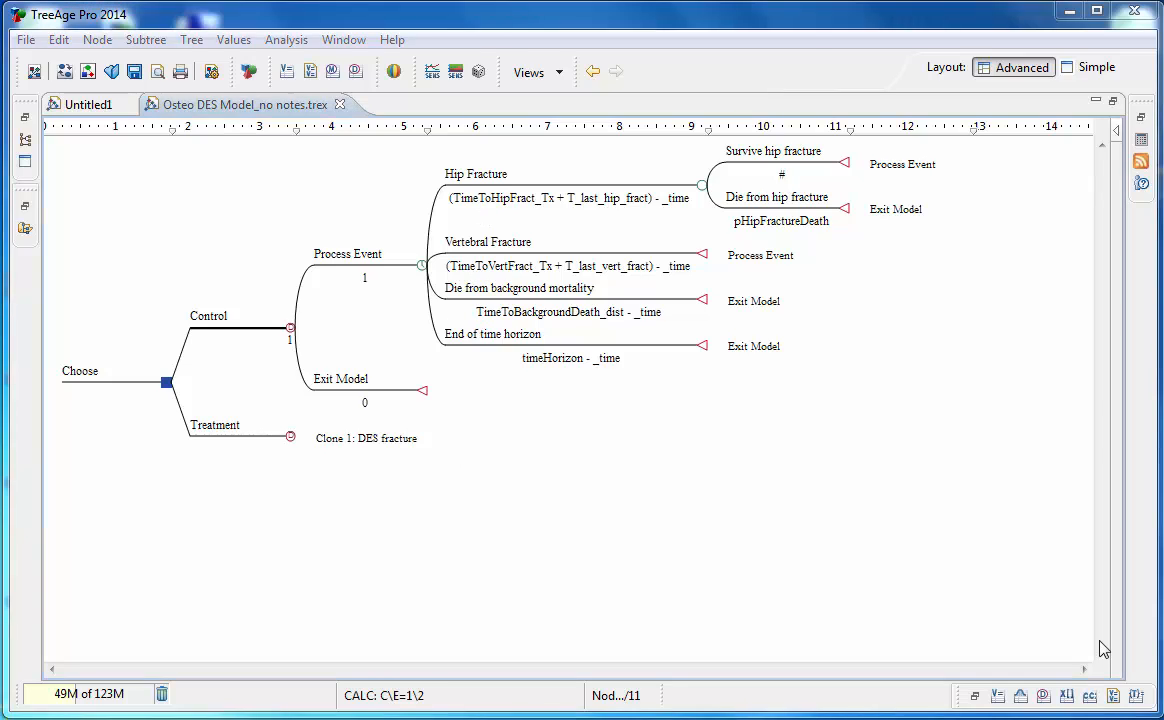
pyautogui.moveTo(484, 400)
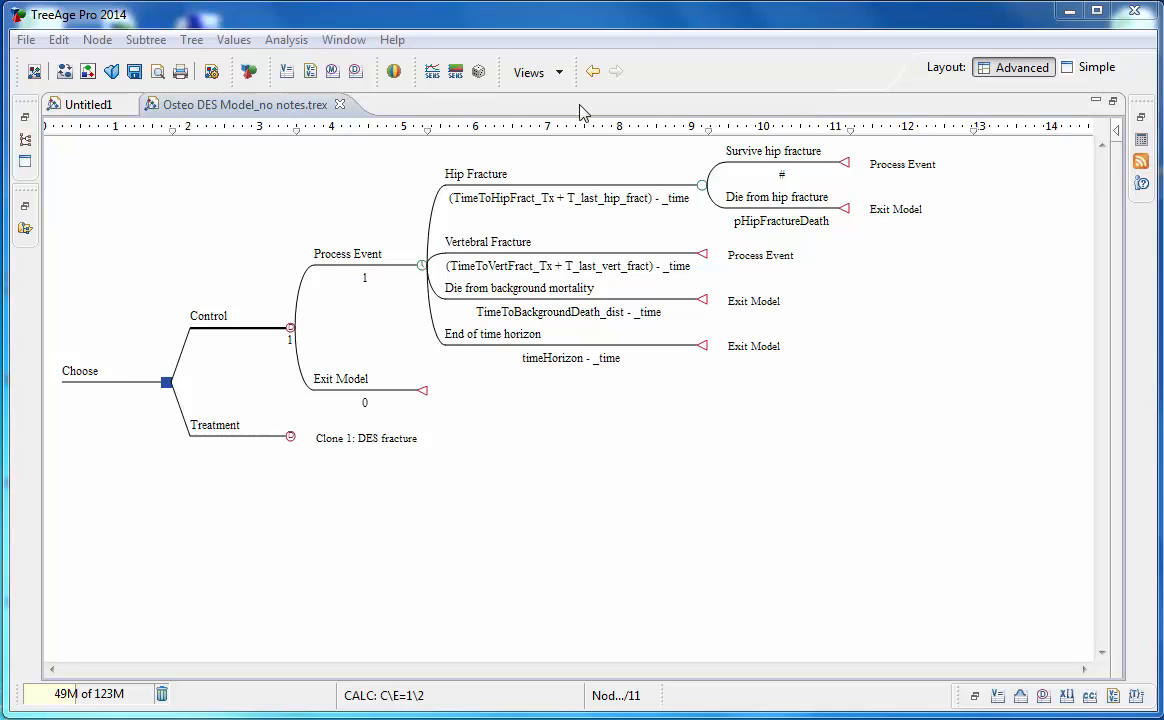
pyautogui.moveTo(704, 254)
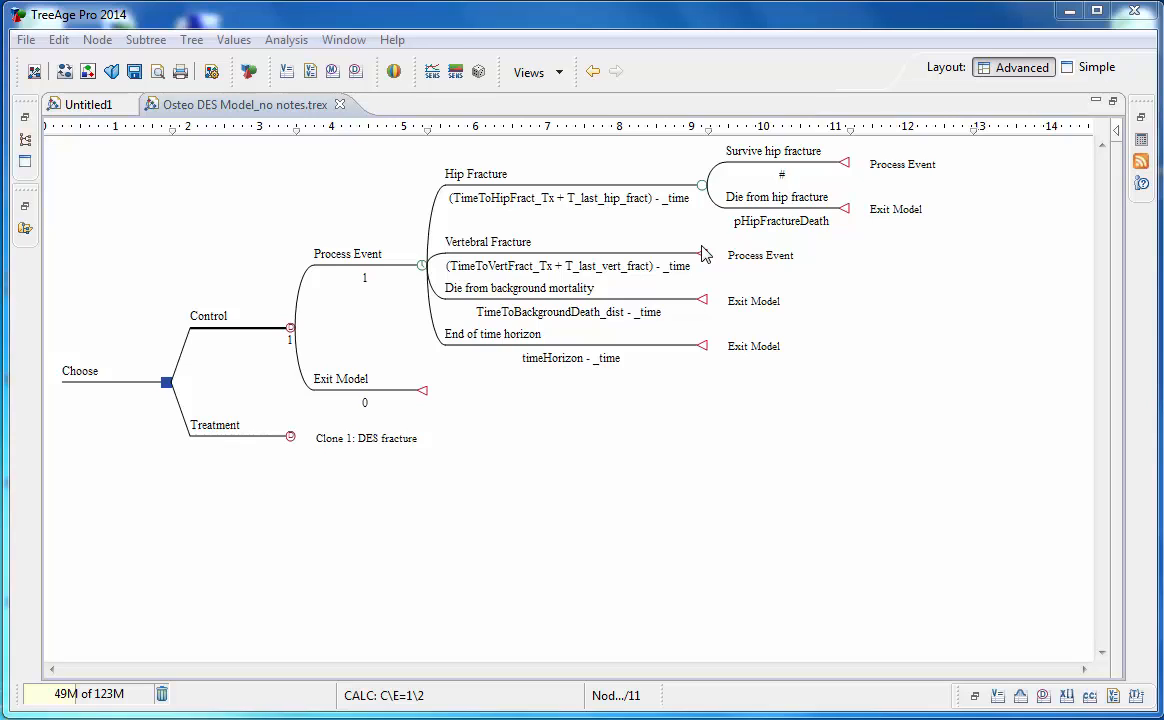
pyautogui.moveTo(770, 124)
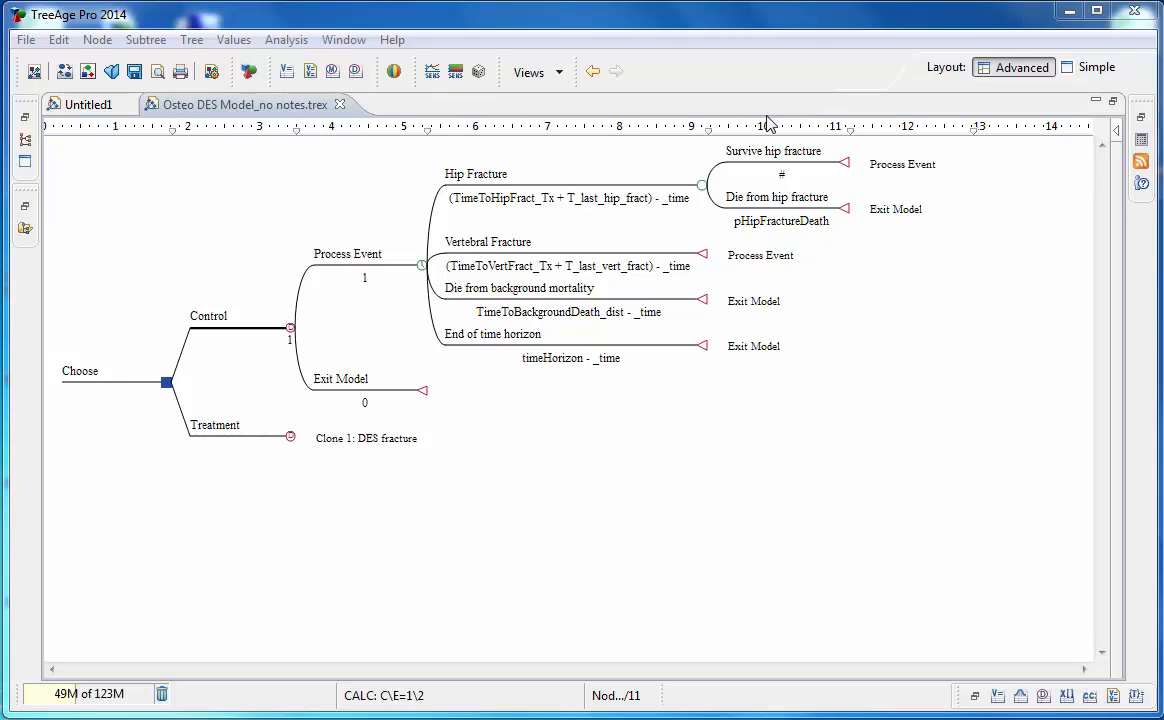
pyautogui.moveTo(894, 250)
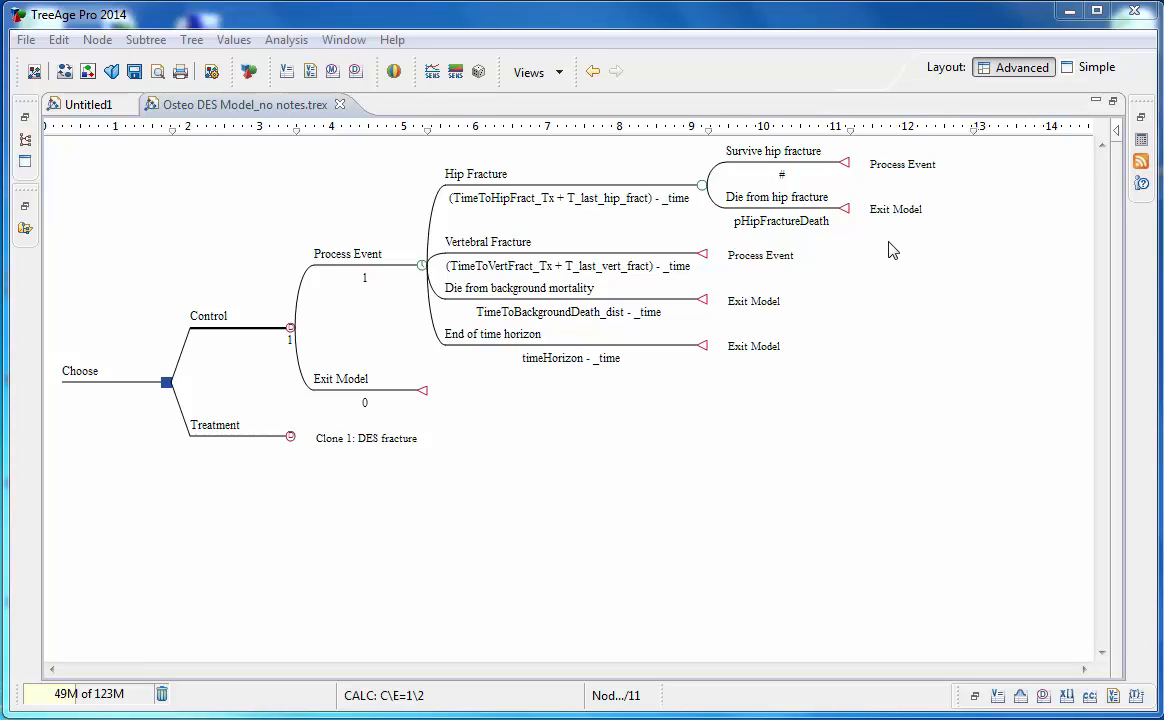
pyautogui.moveTo(858, 220)
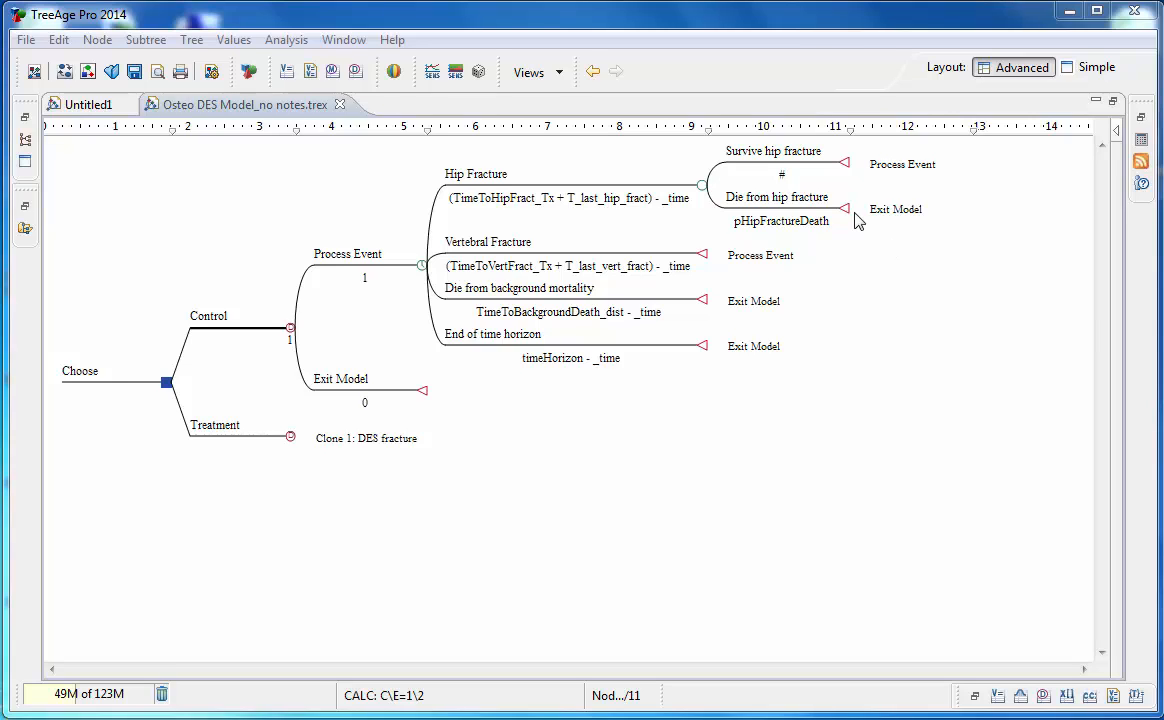
pyautogui.moveTo(916, 180)
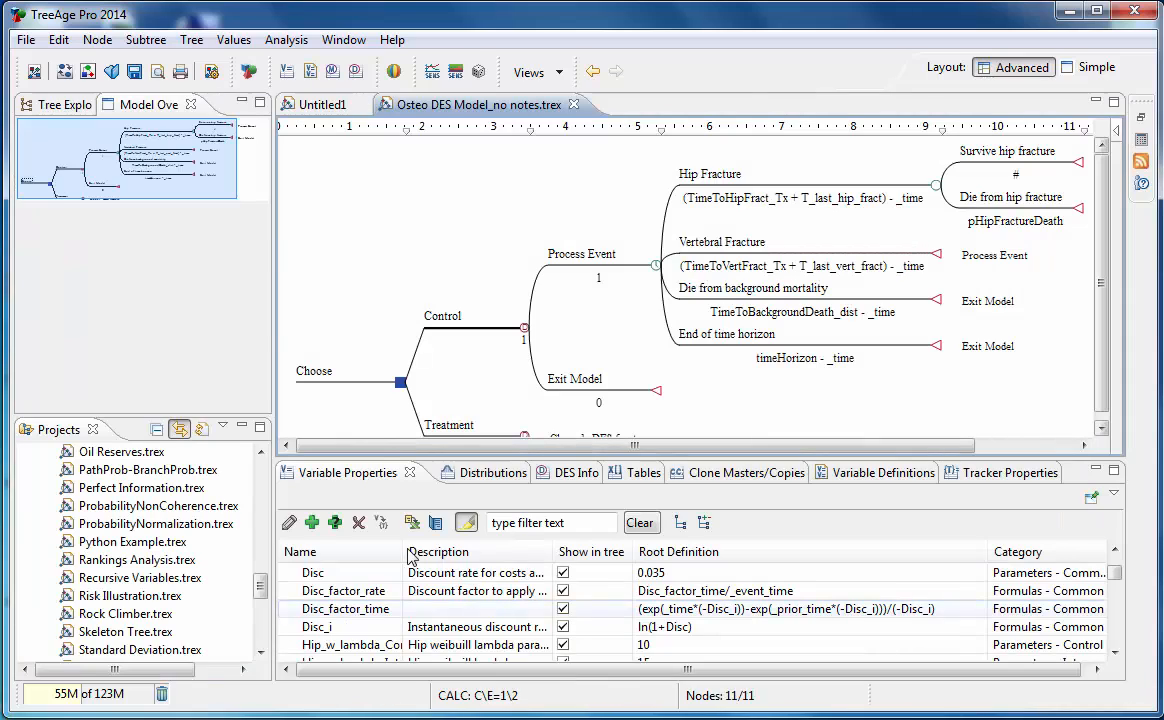
pyautogui.moveTo(376, 476)
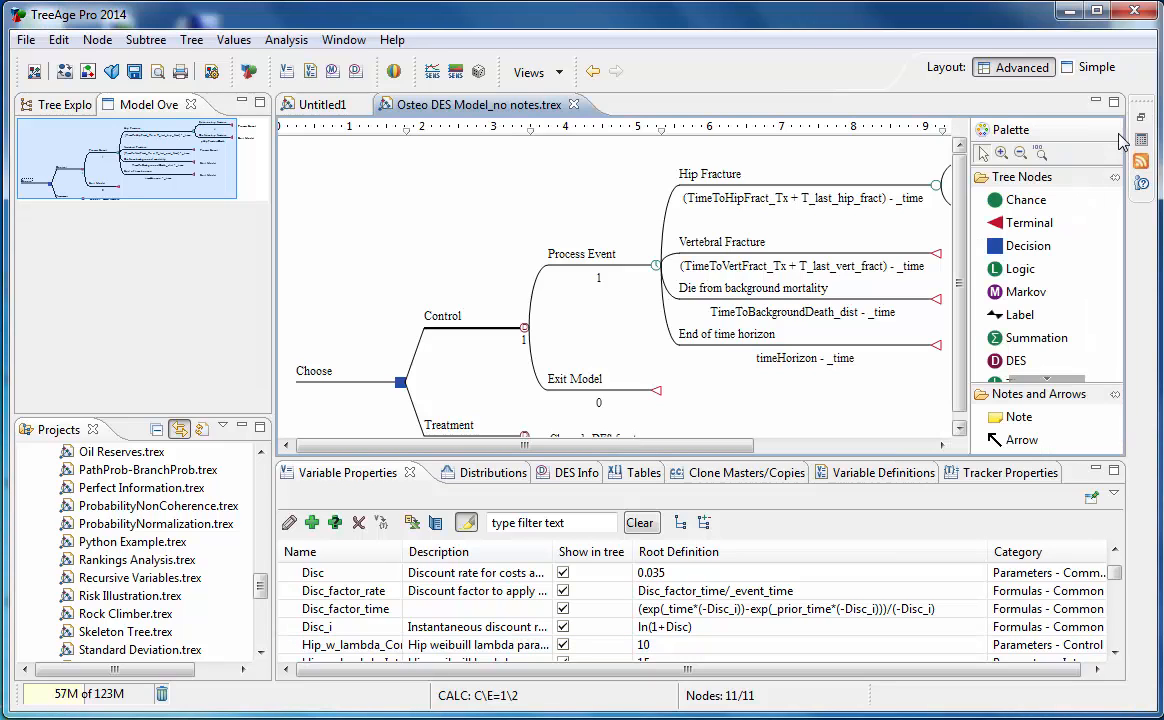
# Review the DES and Time node entries in the Palette beside the Osteo DES tree
pyautogui.click(1018, 360)
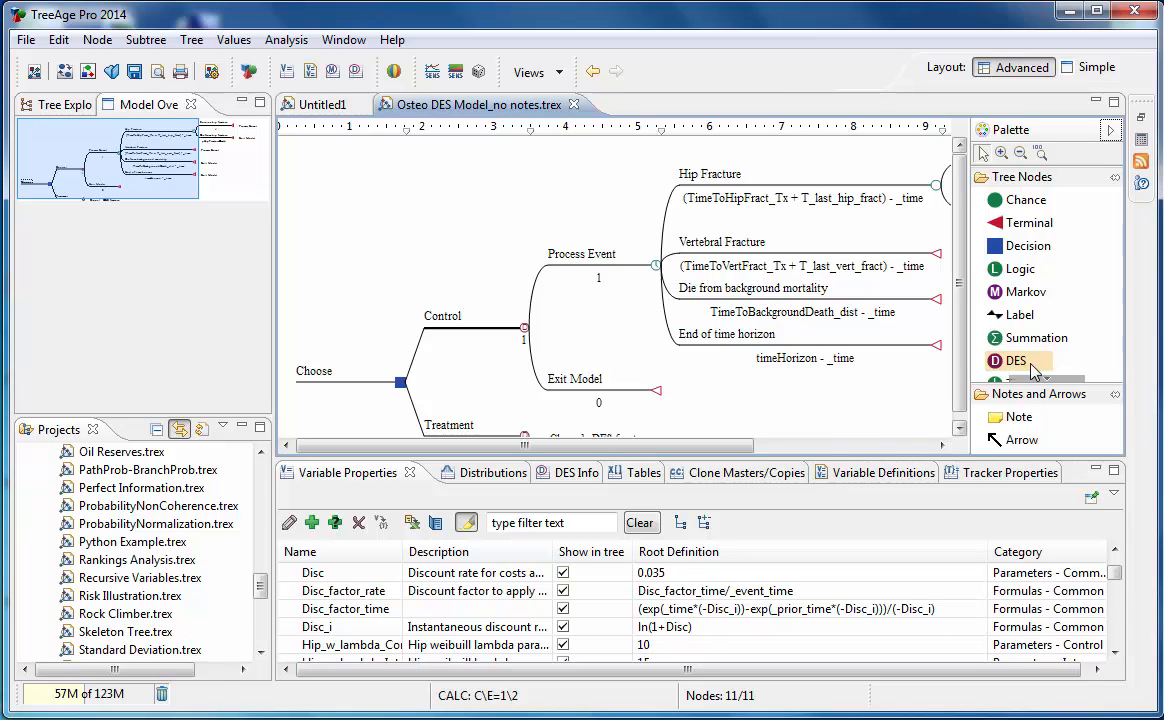
pyautogui.scroll(-3)
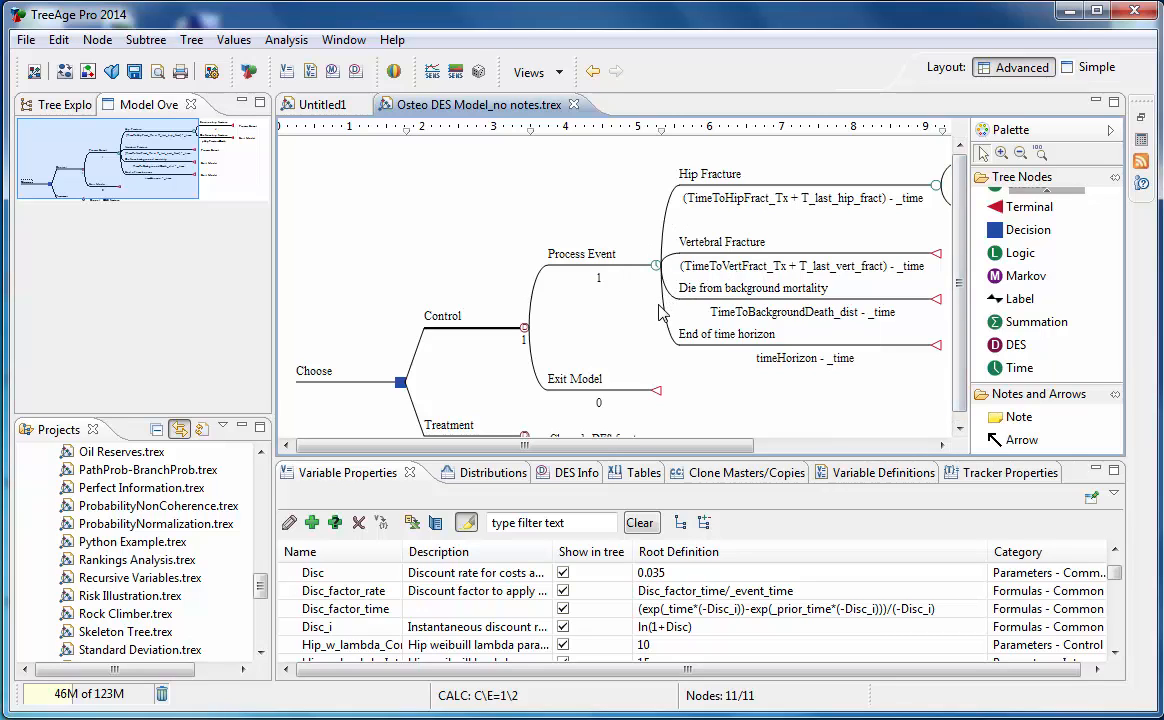
pyautogui.moveTo(742, 360)
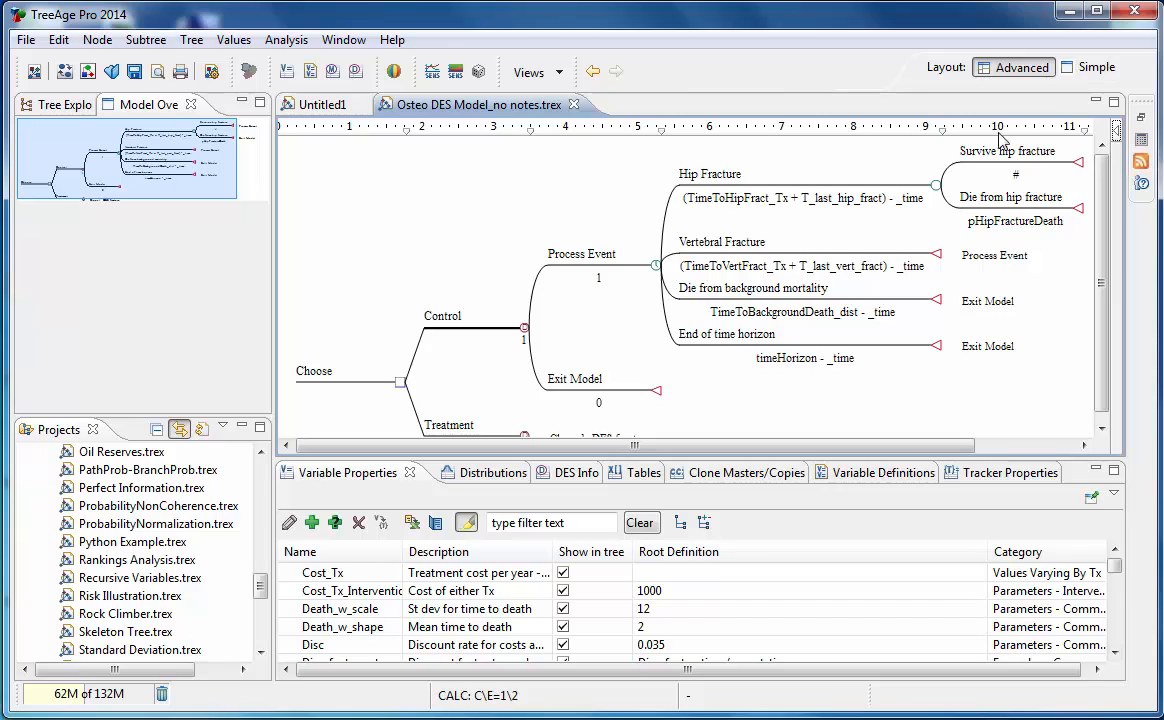
pyautogui.moveTo(668, 400)
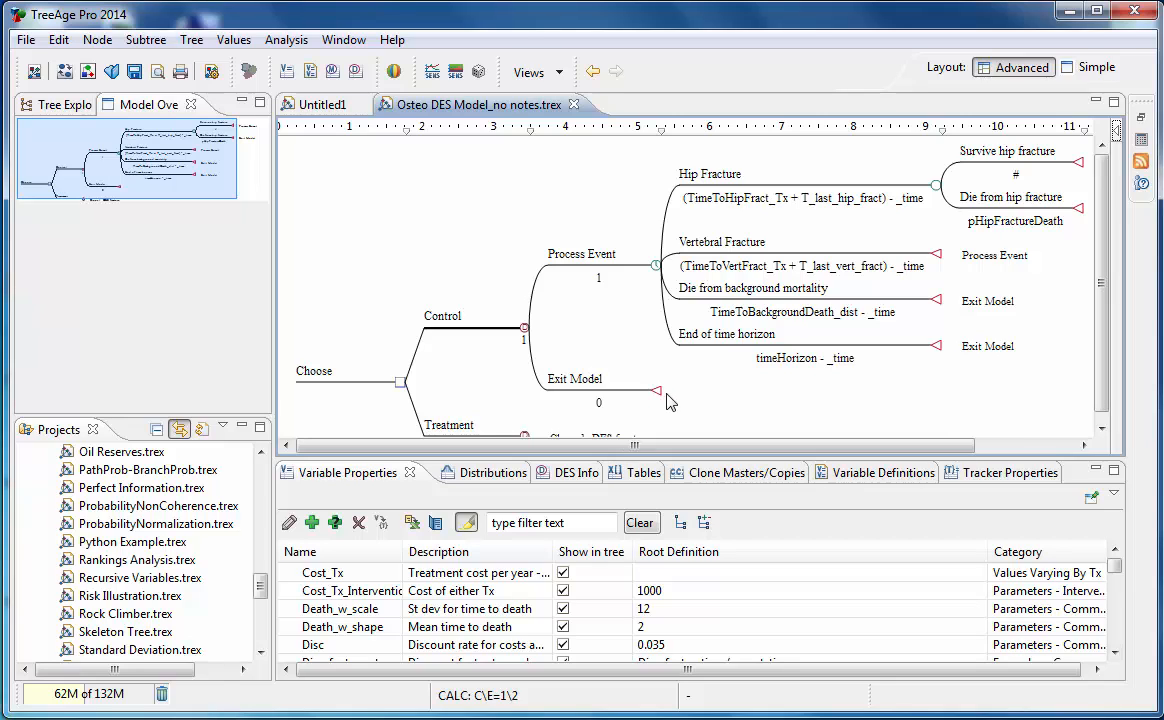
pyautogui.moveTo(598, 436)
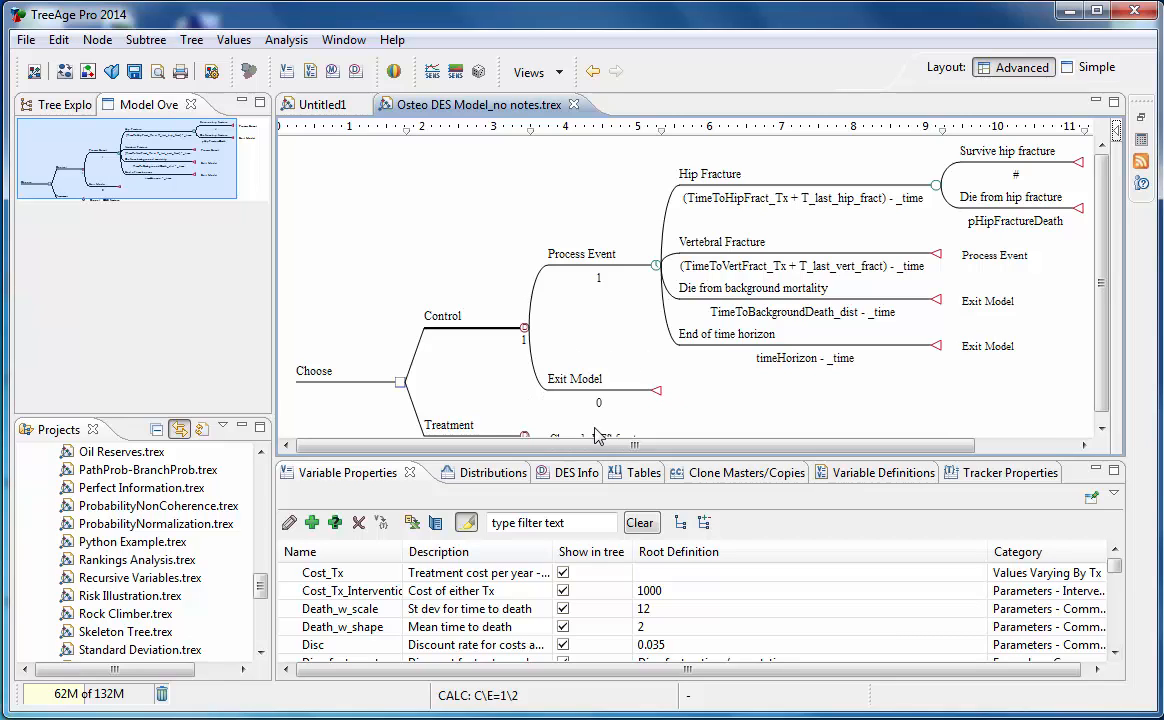
pyautogui.moveTo(672, 390)
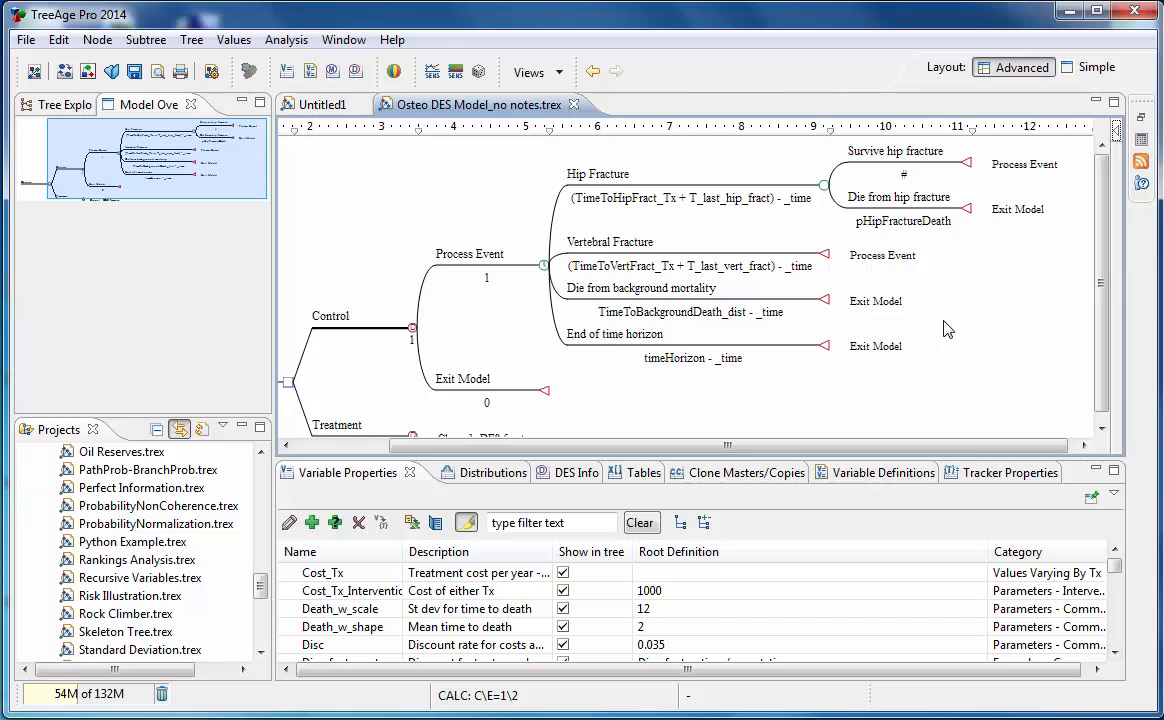
pyautogui.moveTo(906, 344)
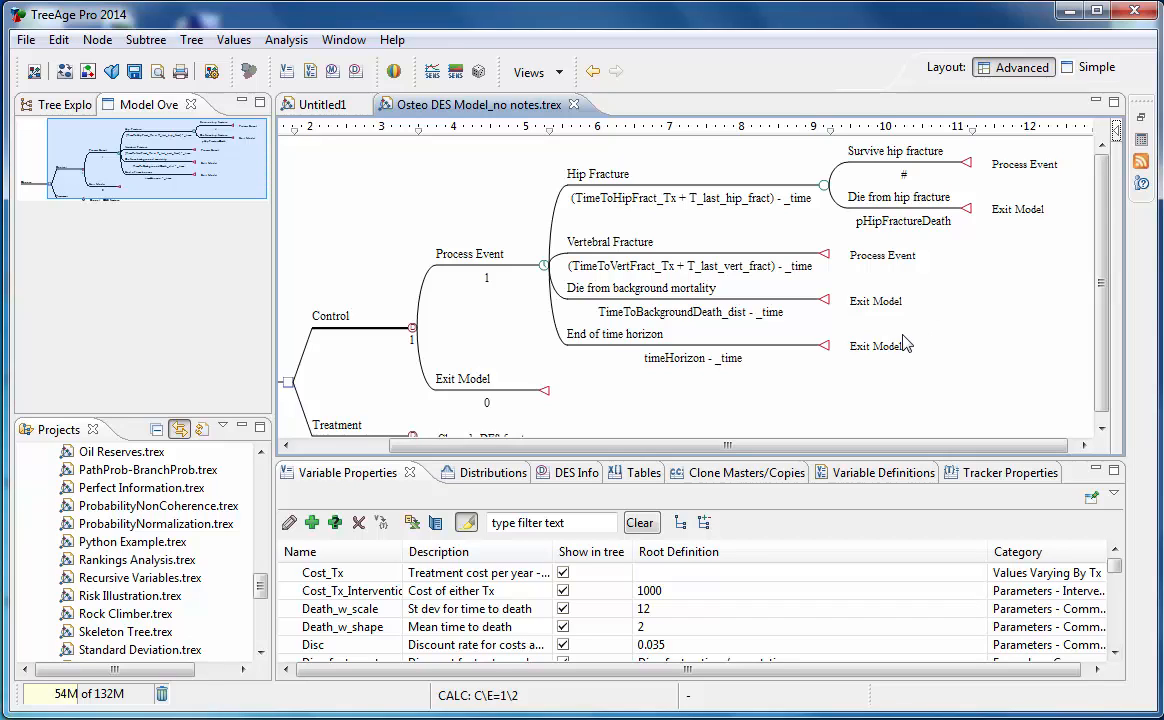
pyautogui.moveTo(926, 256)
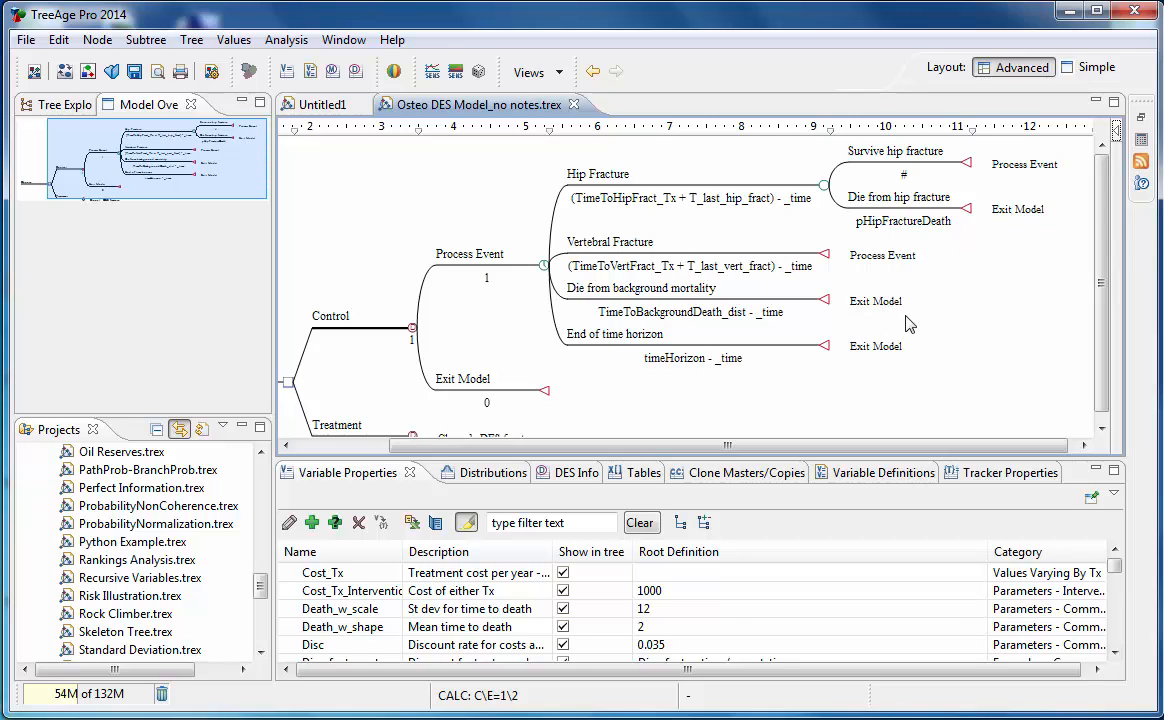
pyautogui.moveTo(884, 368)
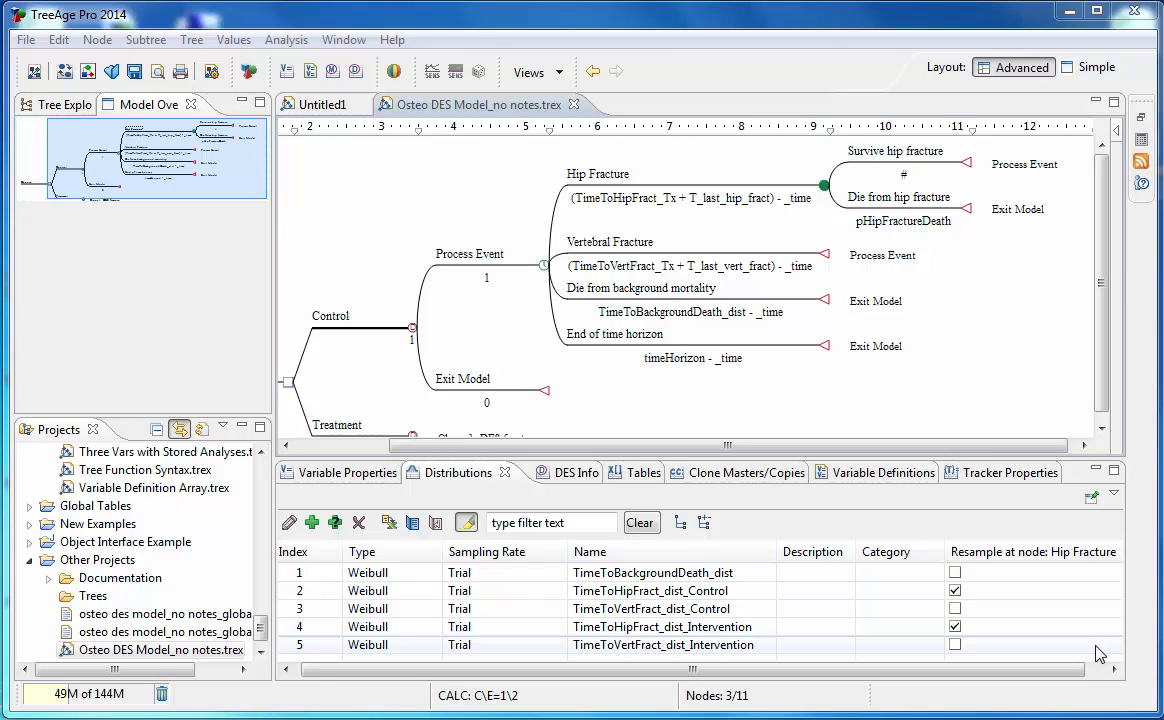
pyautogui.moveTo(890, 302)
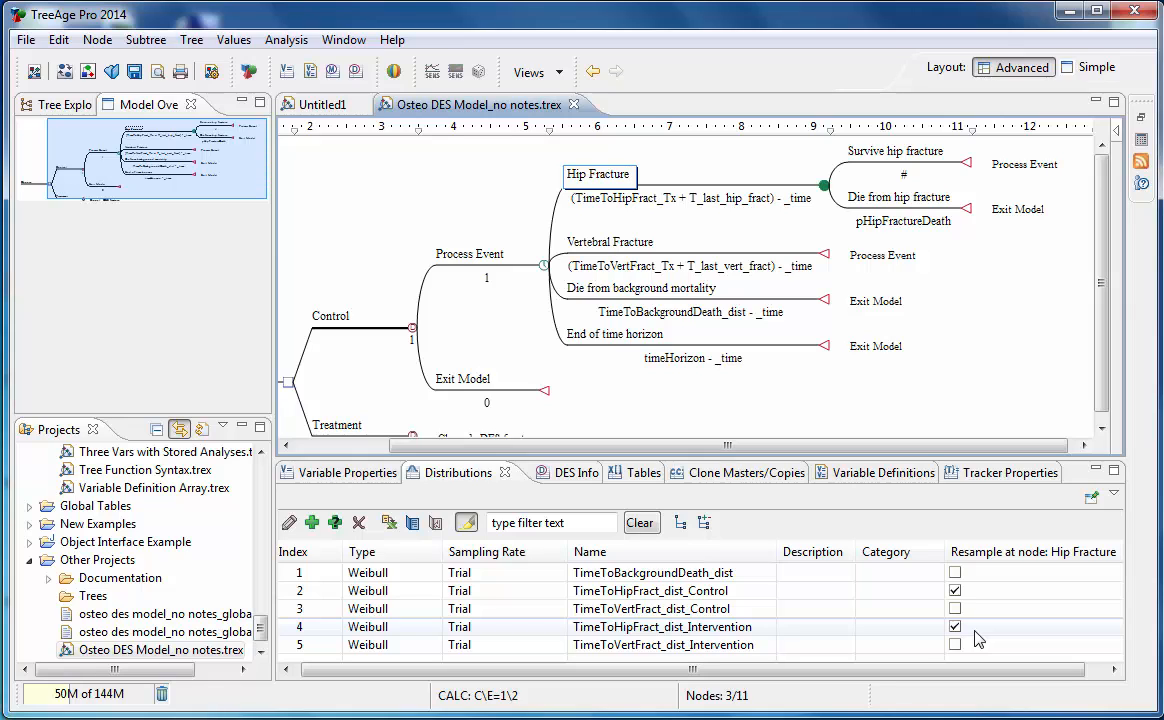
# Return to the Variable Properties list of model variables in the lower pane
pyautogui.click(348, 472)
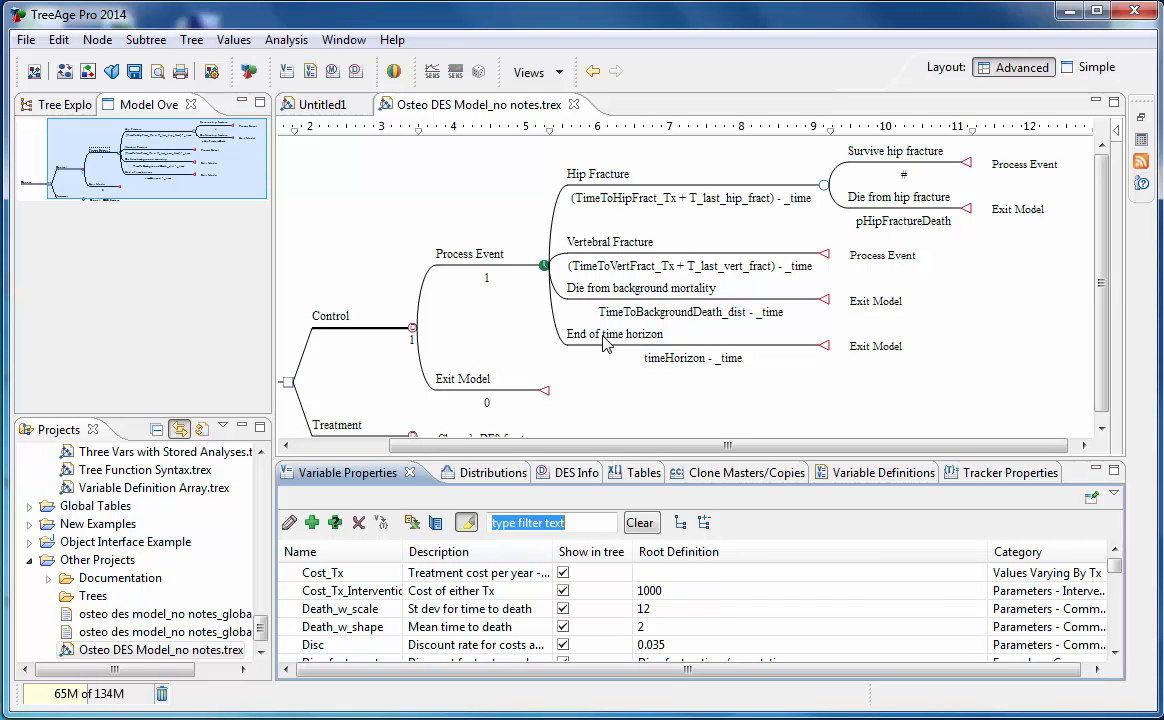
pyautogui.moveTo(464, 296)
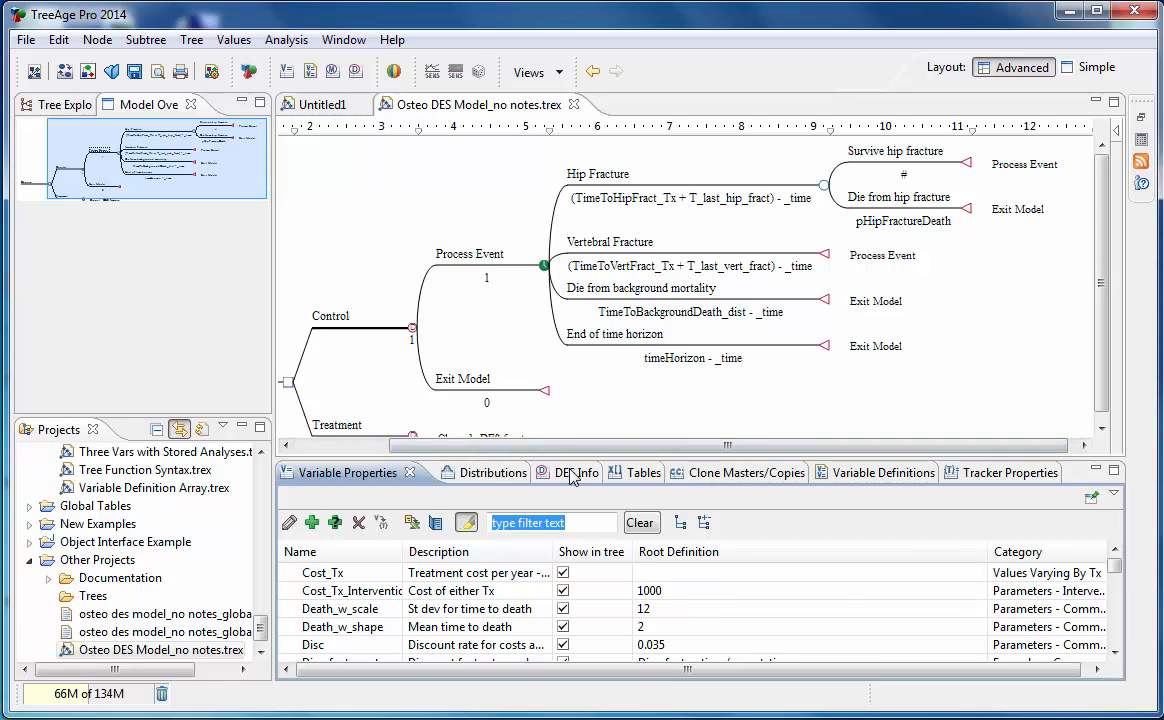
# Show the node's DES Info and expand its Rewards (Active Sets) definitions
pyautogui.click(544, 472)
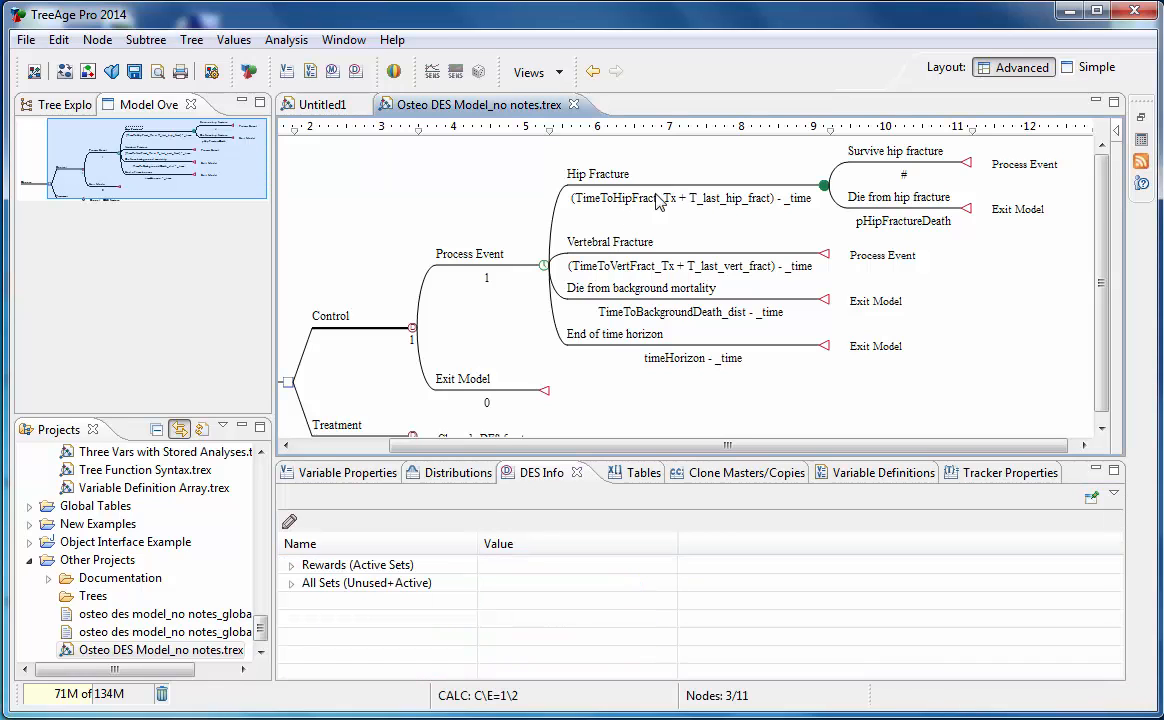
pyautogui.click(292, 564)
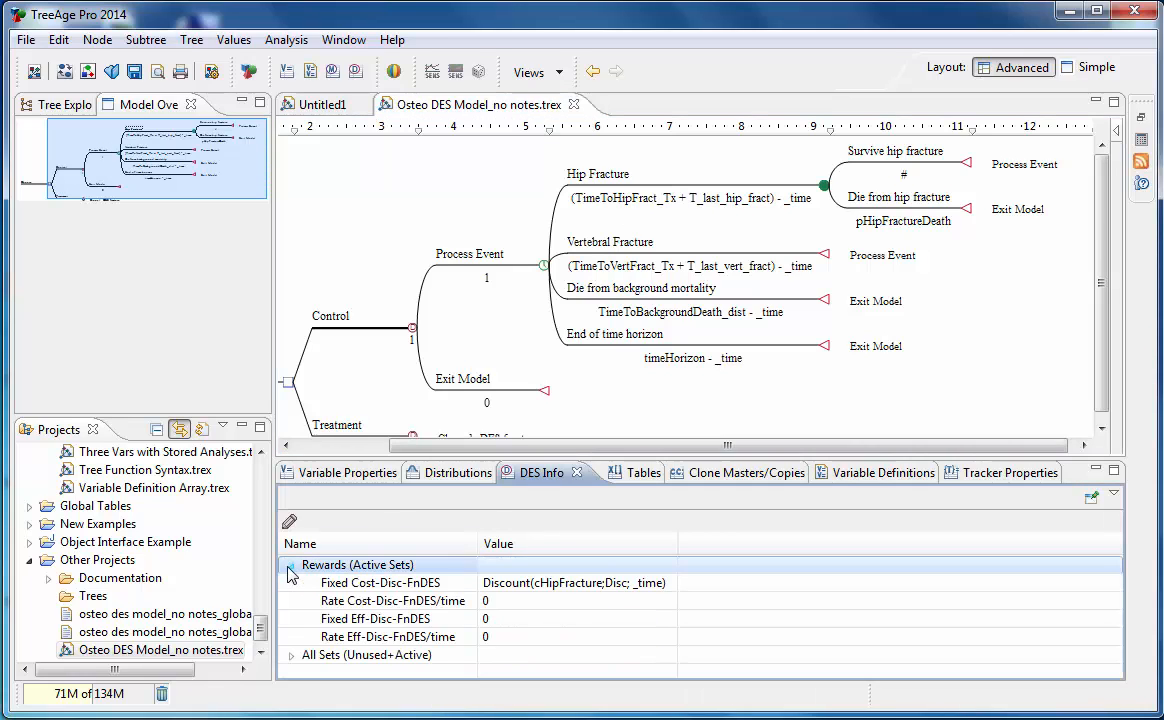
pyautogui.click(380, 582)
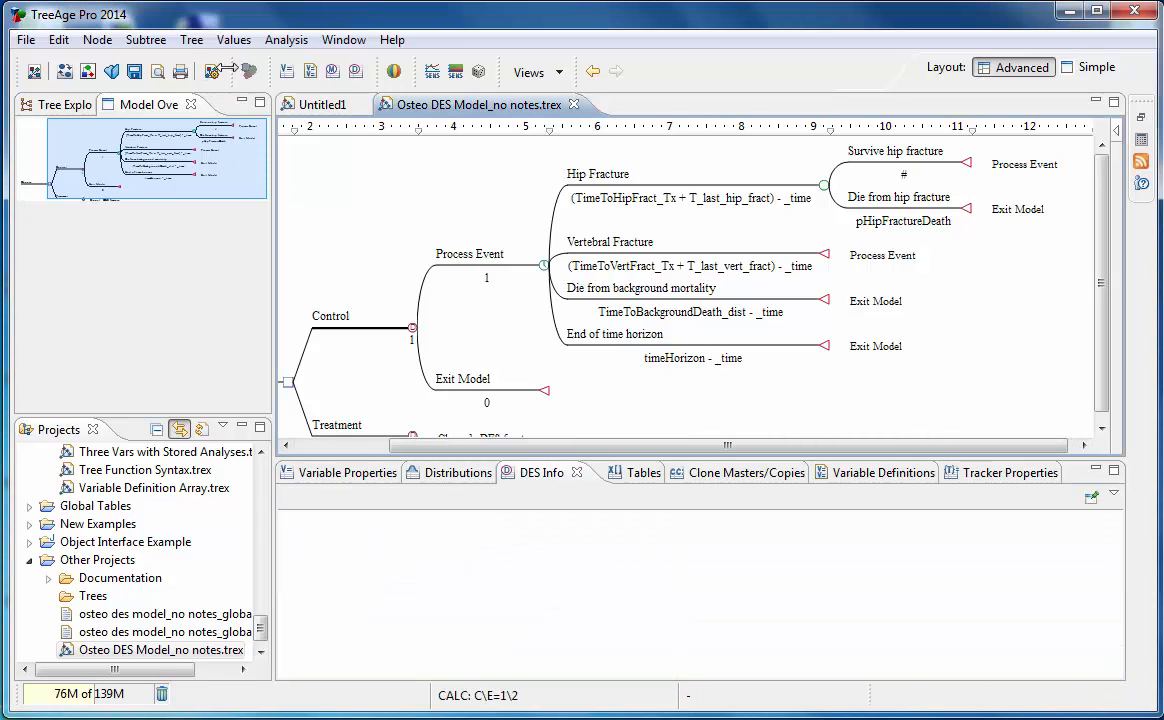
# Enable Show definitions in Tree Preferences so each node displays its definitions
pyautogui.click(192, 40)
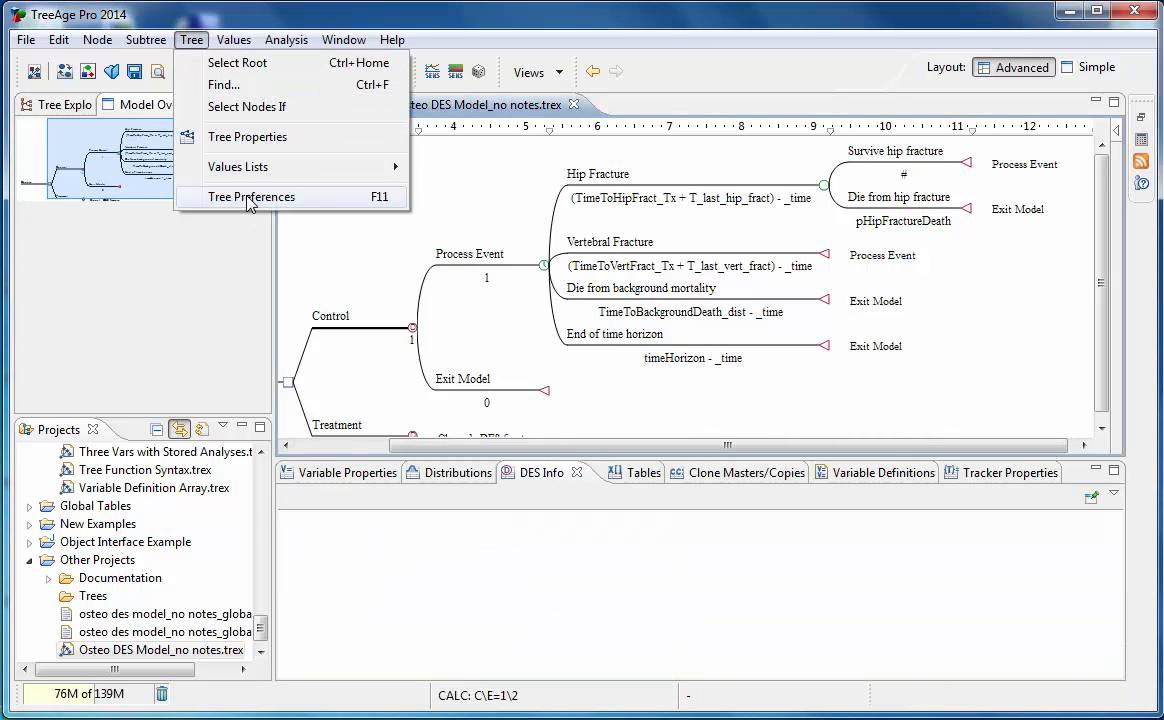
pyautogui.click(252, 196)
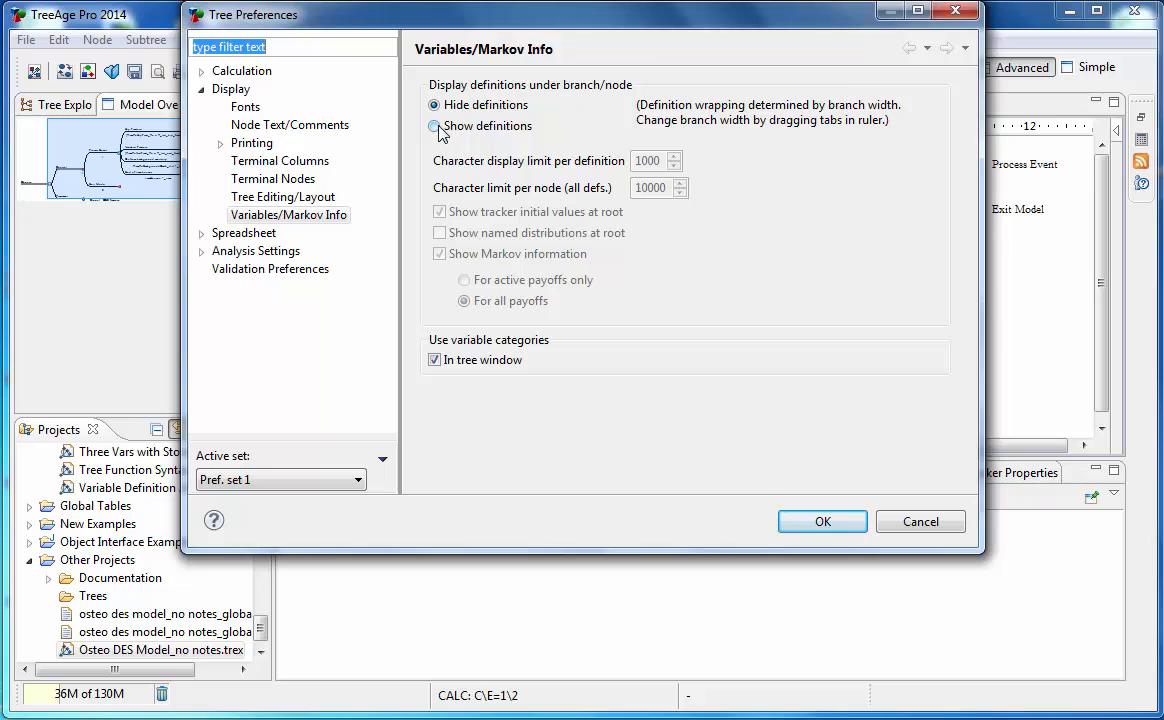
pyautogui.click(822, 520)
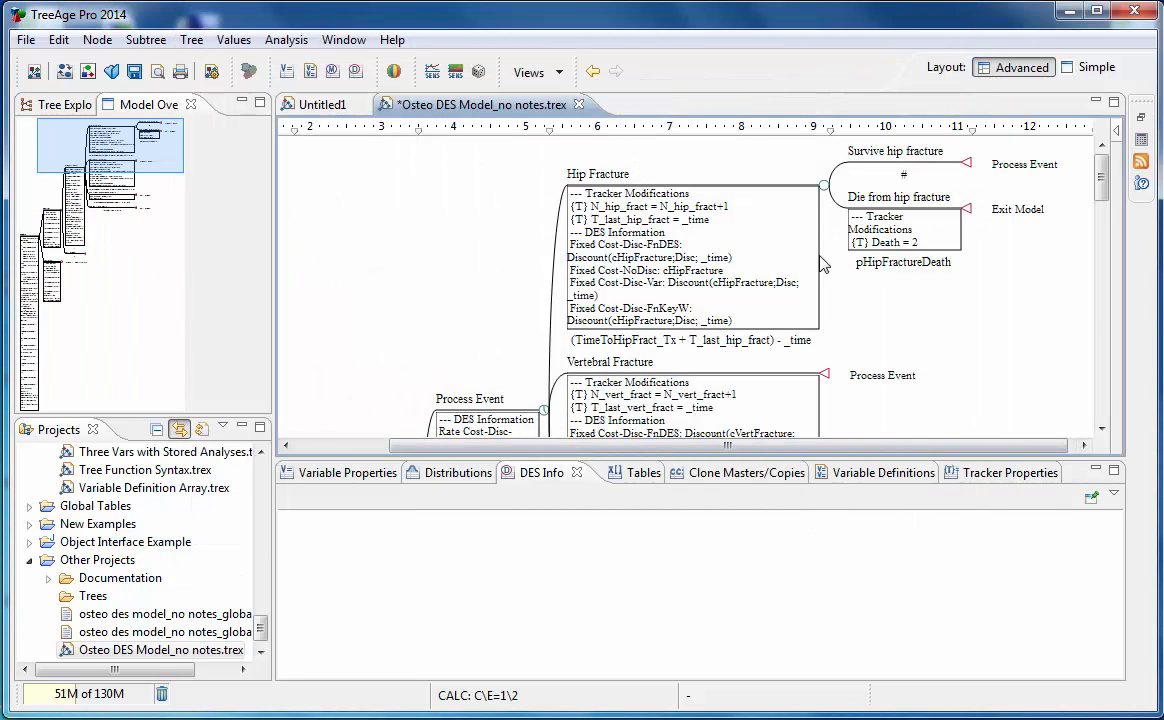
pyautogui.moveTo(912, 288)
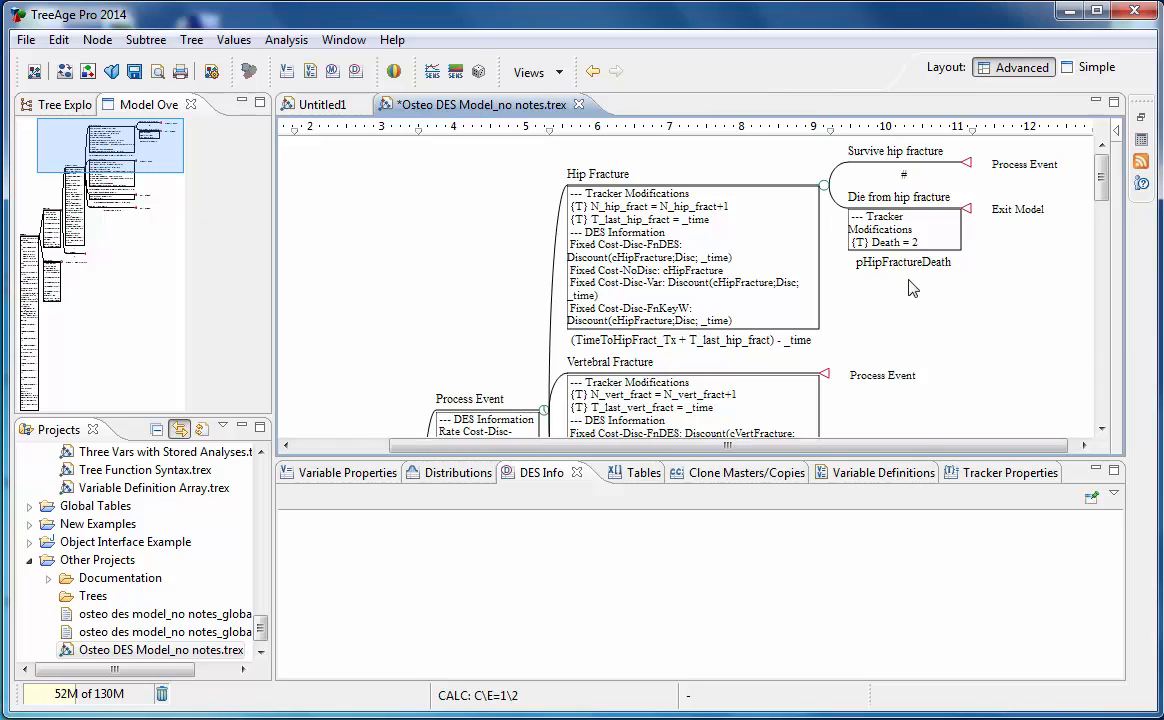
pyautogui.moveTo(878, 256)
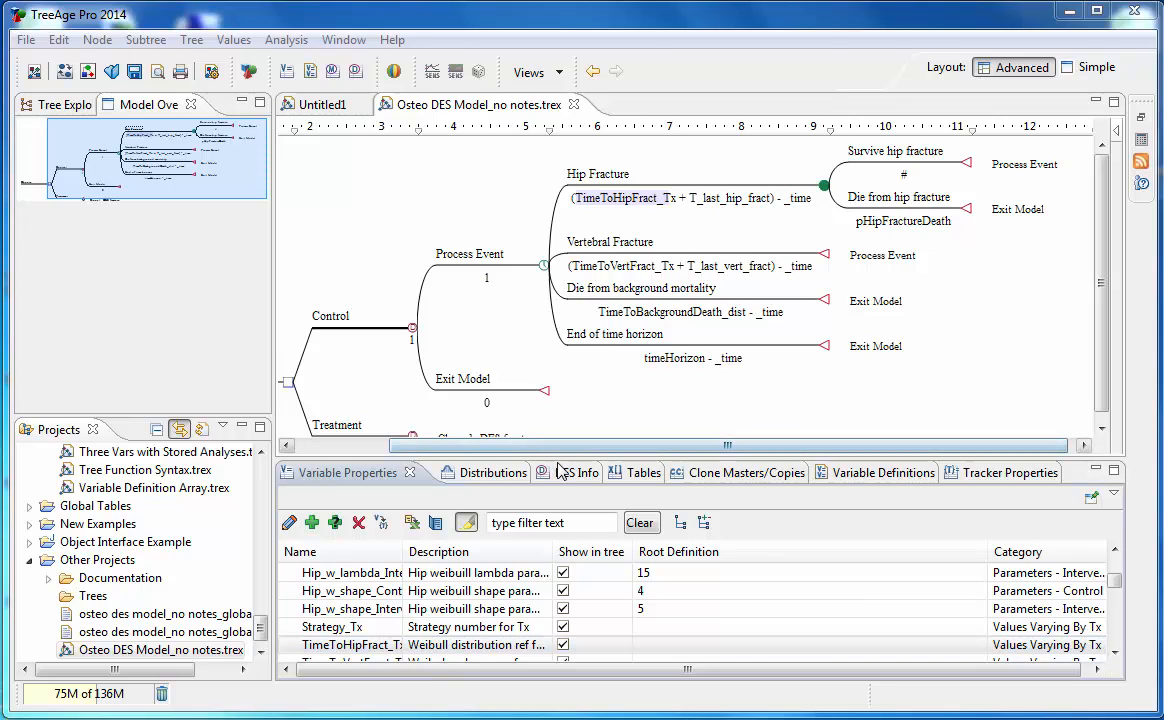
# Show the DES Info panel again and select the root Choose node
pyautogui.click(572, 472)
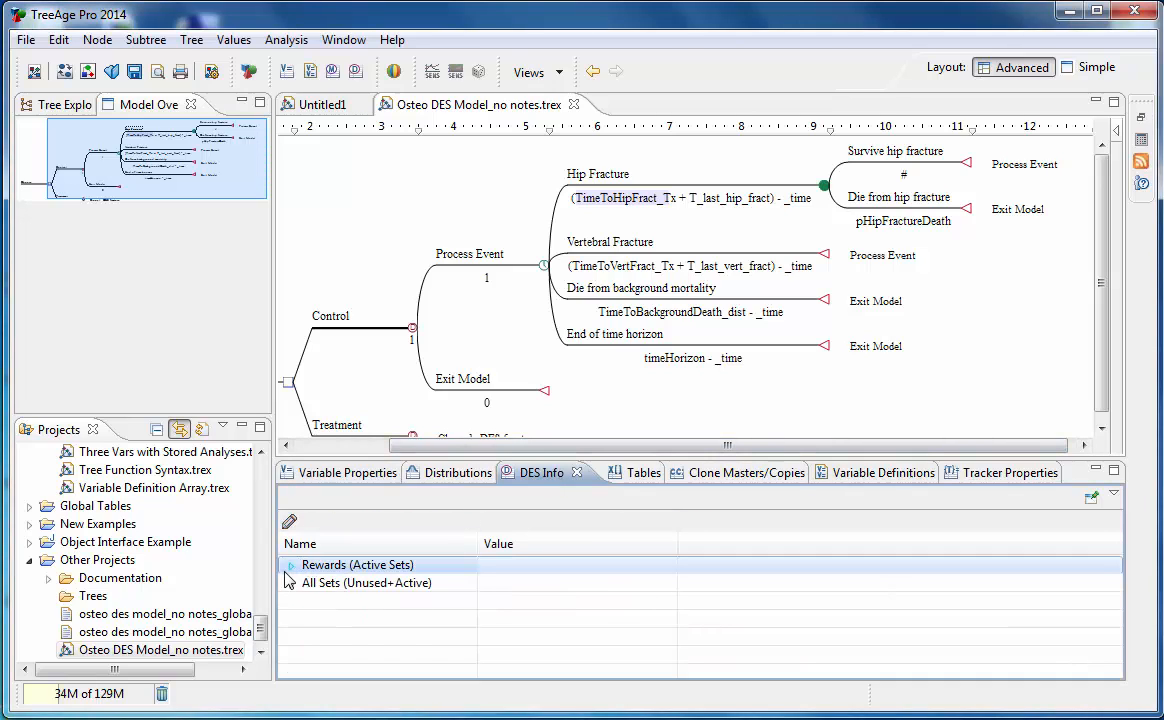
pyautogui.click(290, 564)
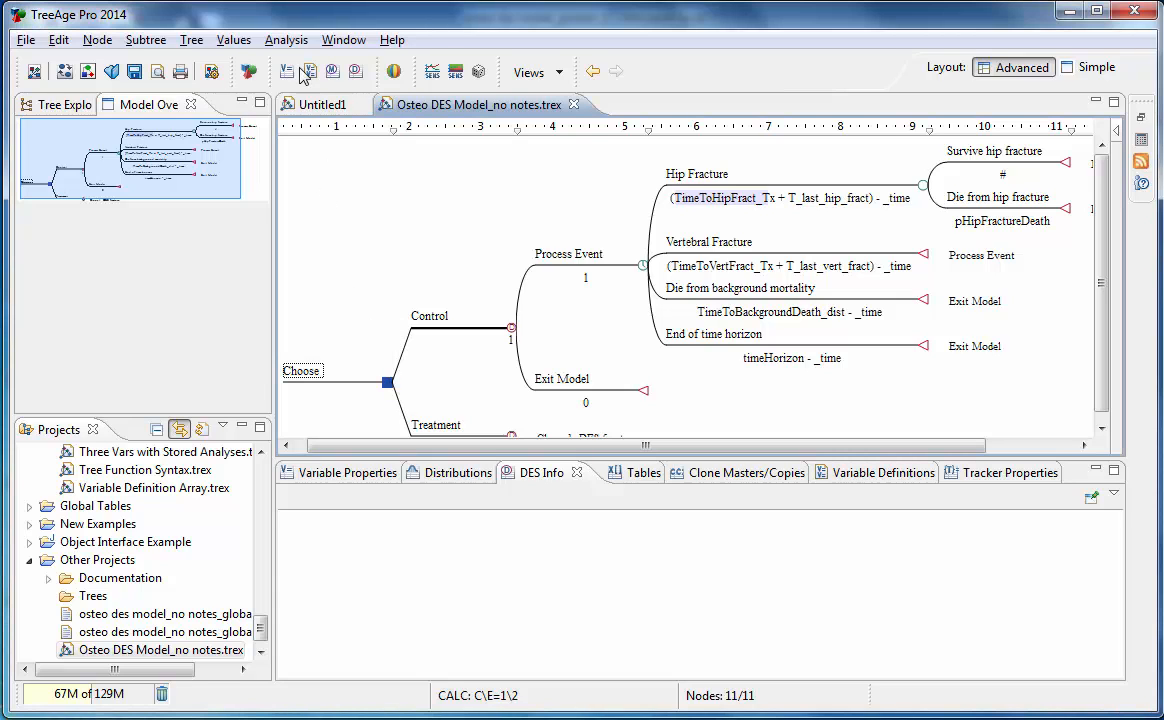
# Run a Monte Carlo microsimulation with 10000 trials, producing Control vs Treatment C-E statistics
pyautogui.click(286, 40)
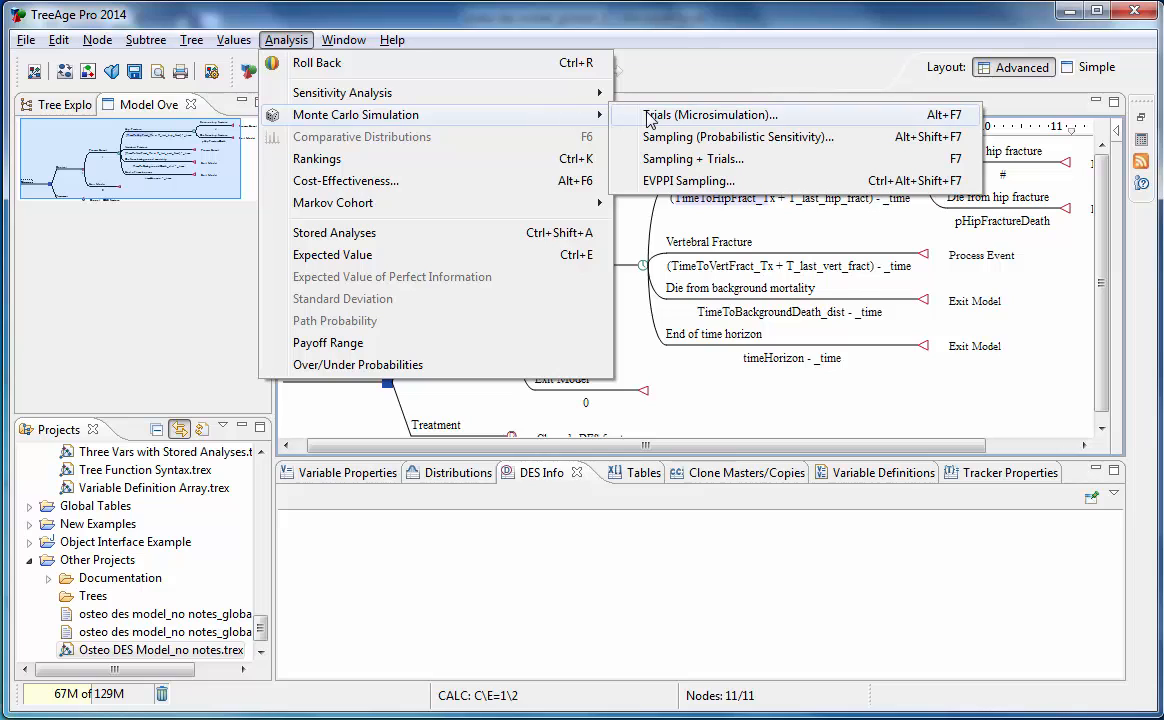
pyautogui.click(712, 114)
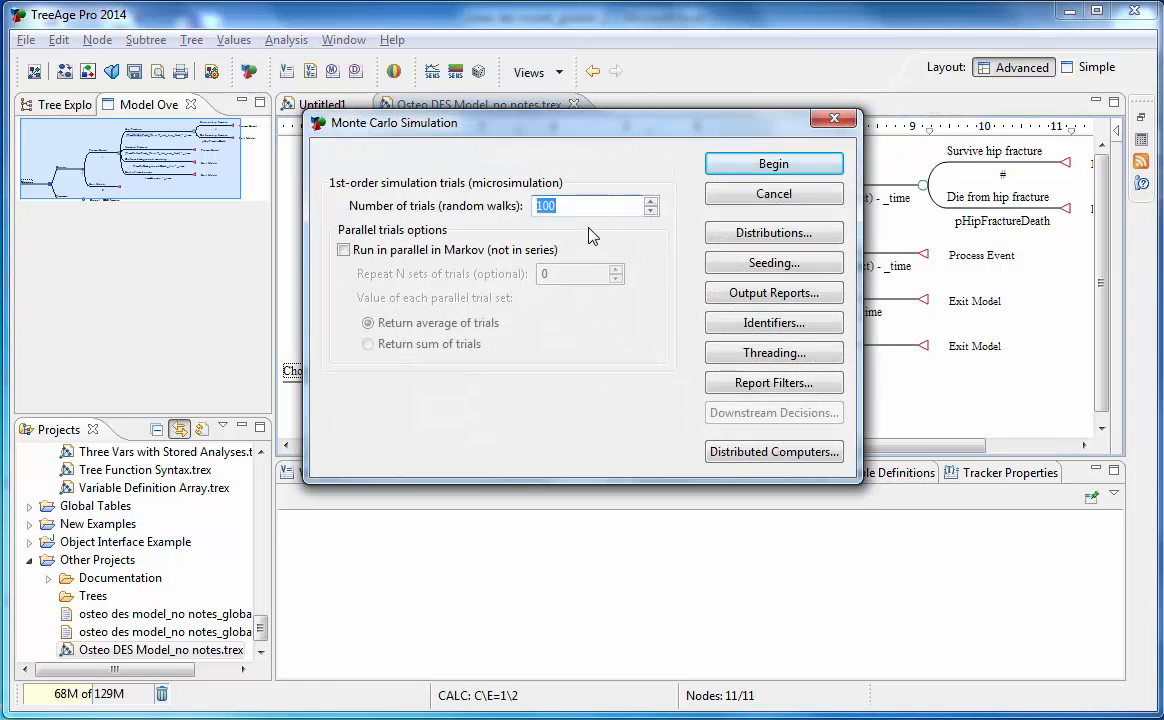
pyautogui.click(590, 204)
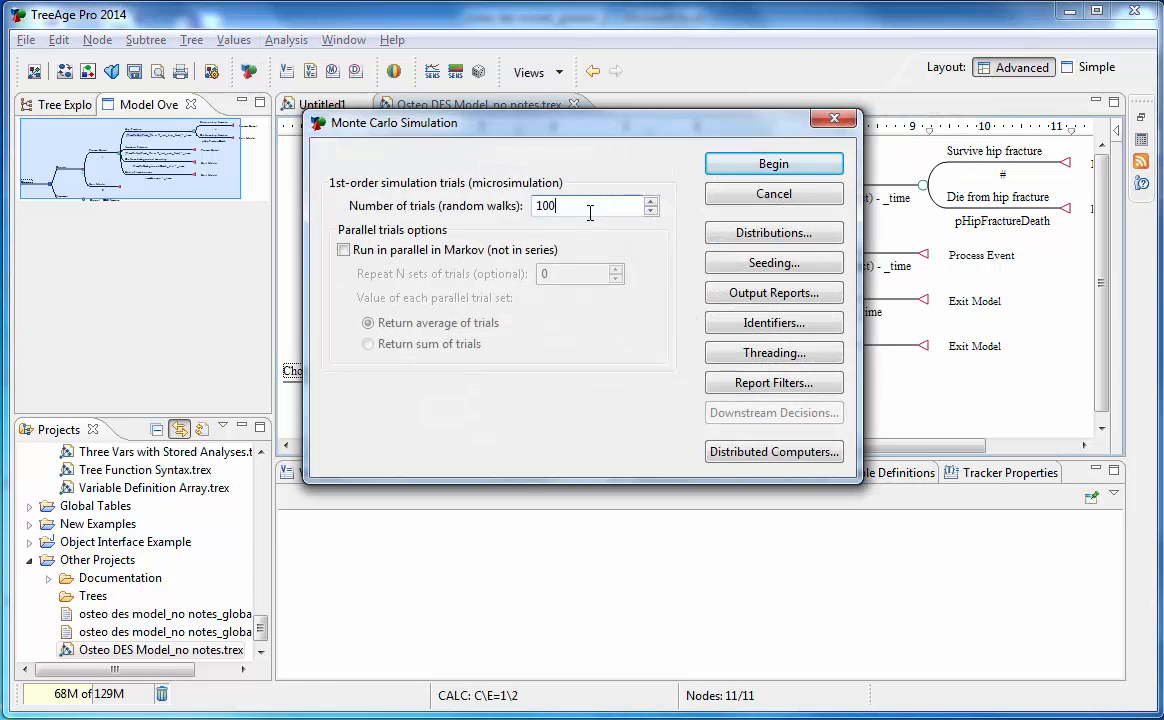
pyautogui.write('10000')
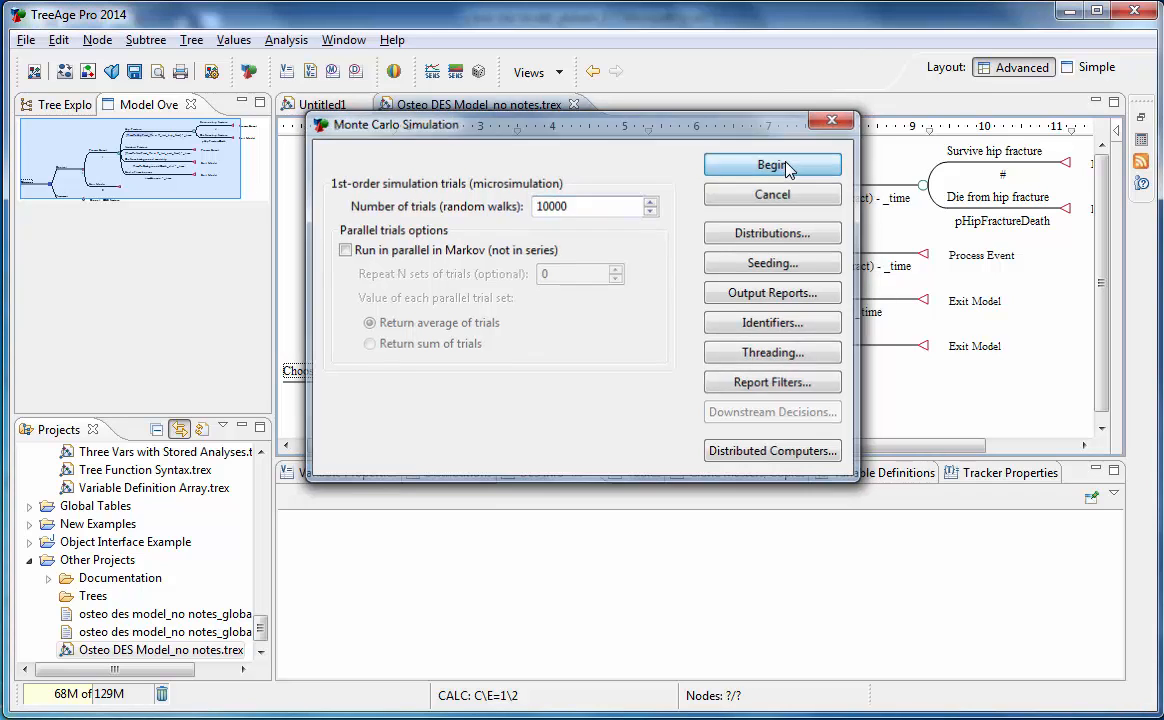
pyautogui.click(772, 164)
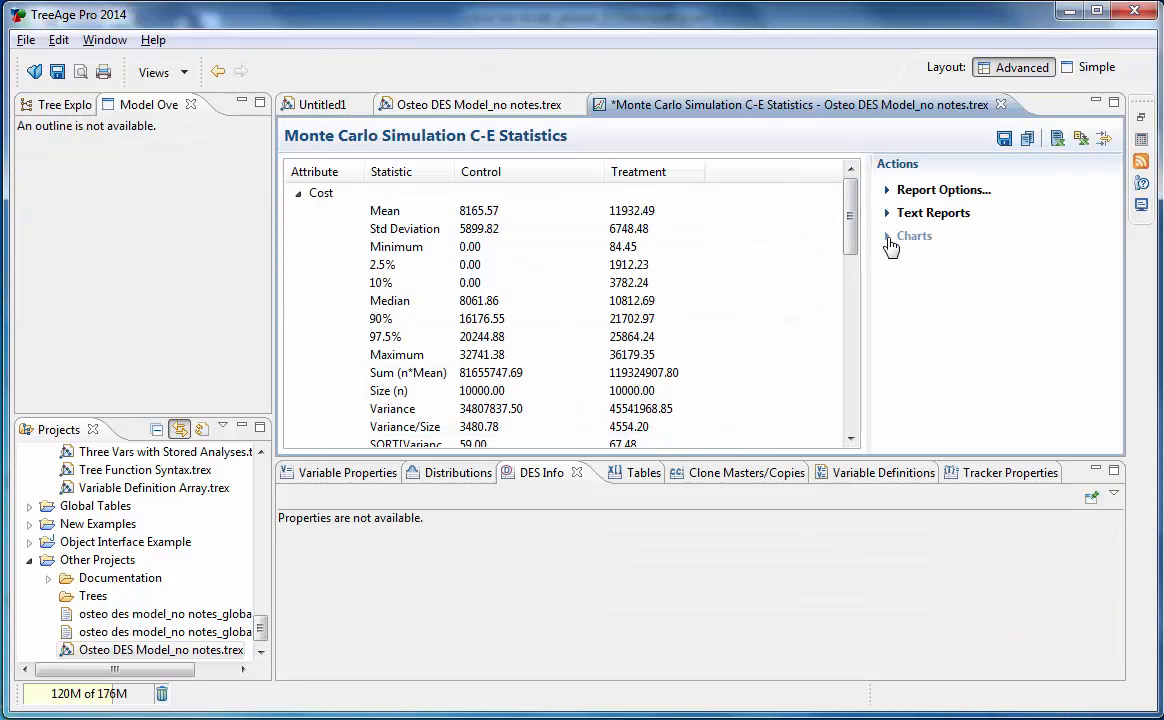
# Generate the CE Rankings report from Charts, then return to the Osteo DES model tree
pyautogui.click(912, 236)
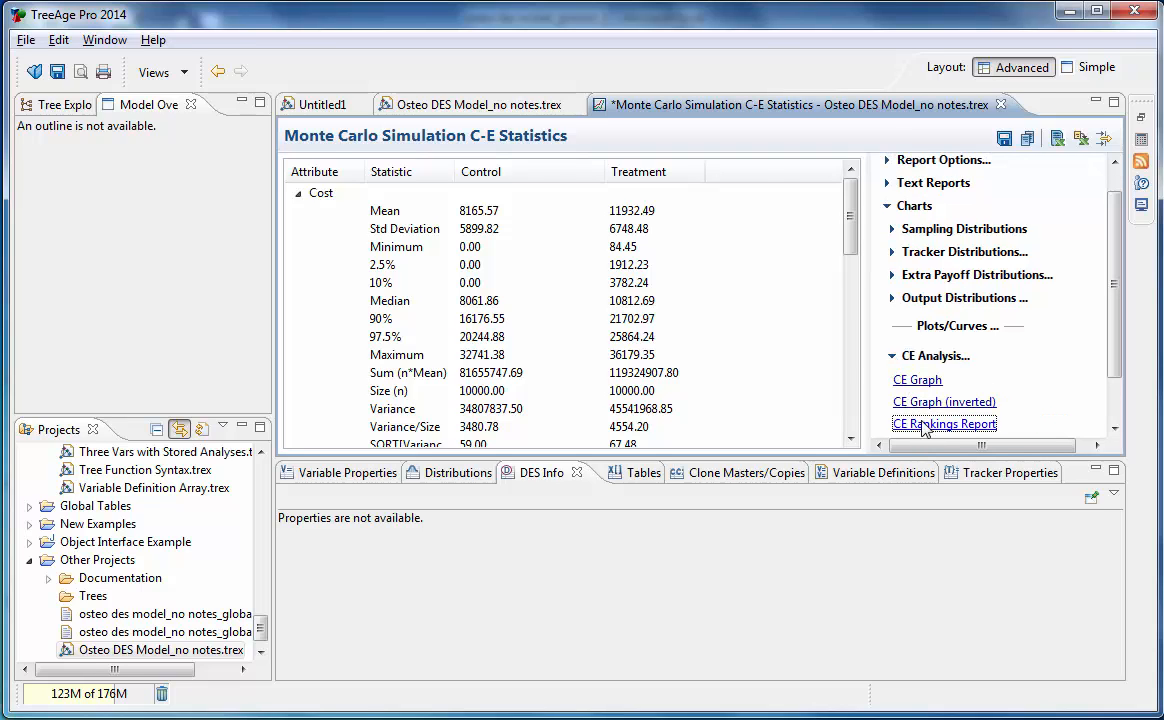
pyautogui.click(944, 424)
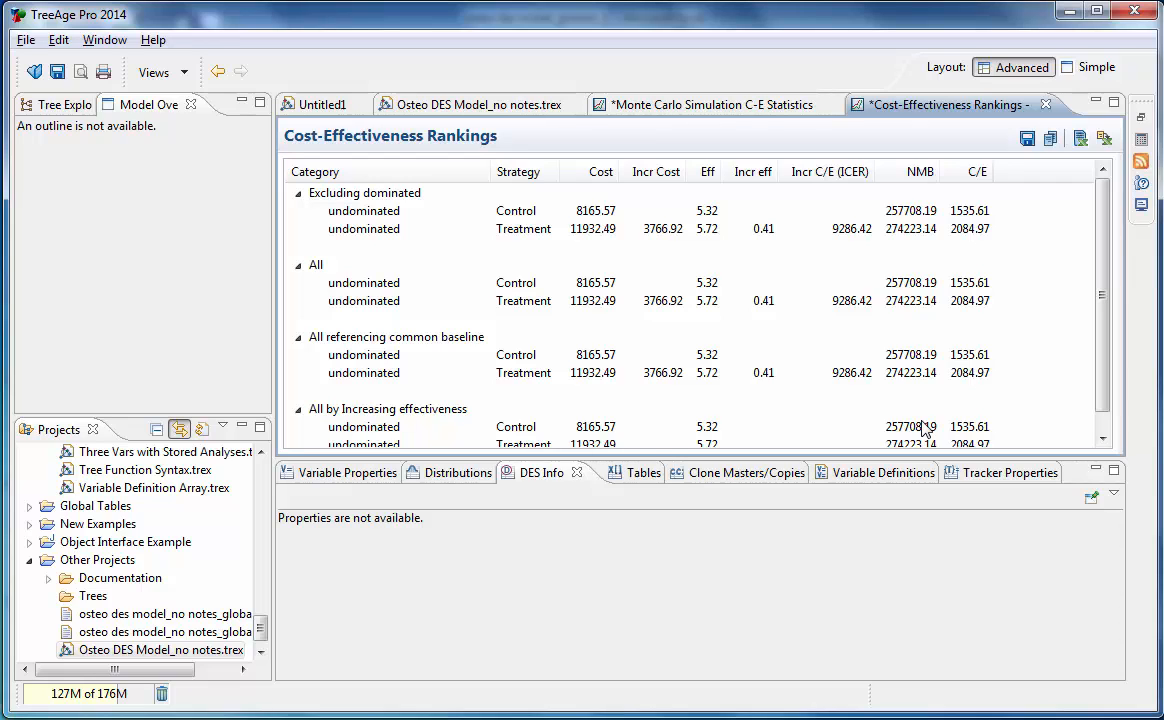
pyautogui.click(480, 104)
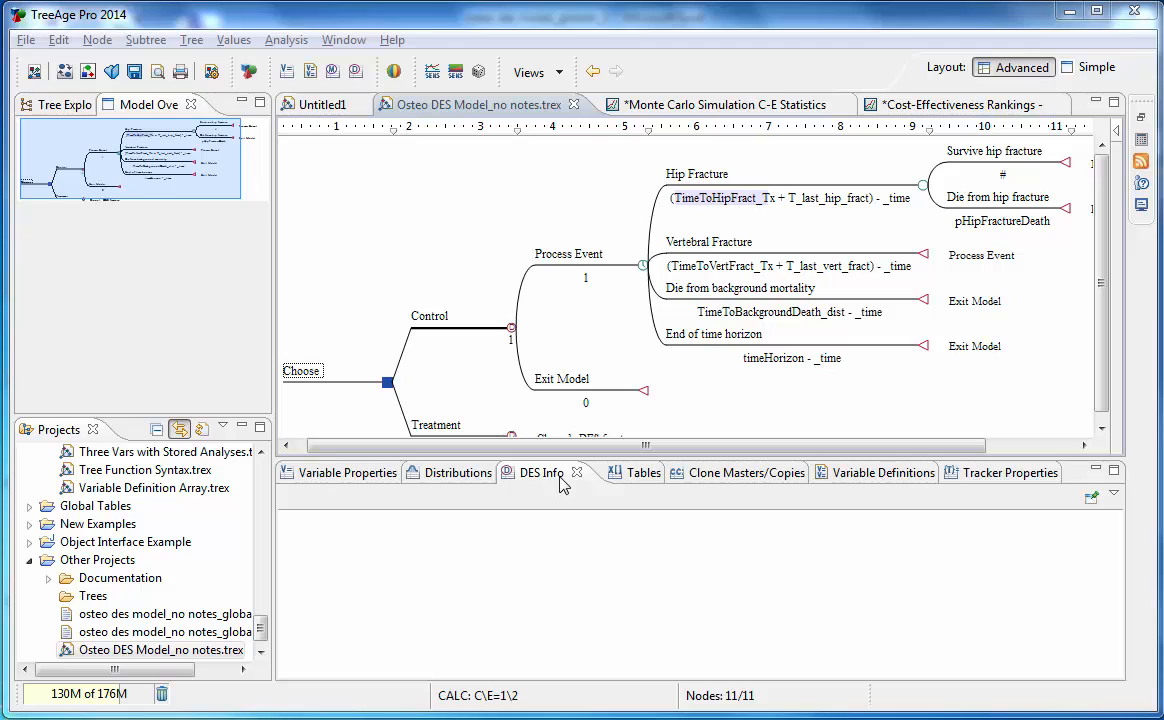
pyautogui.moveTo(320, 470)
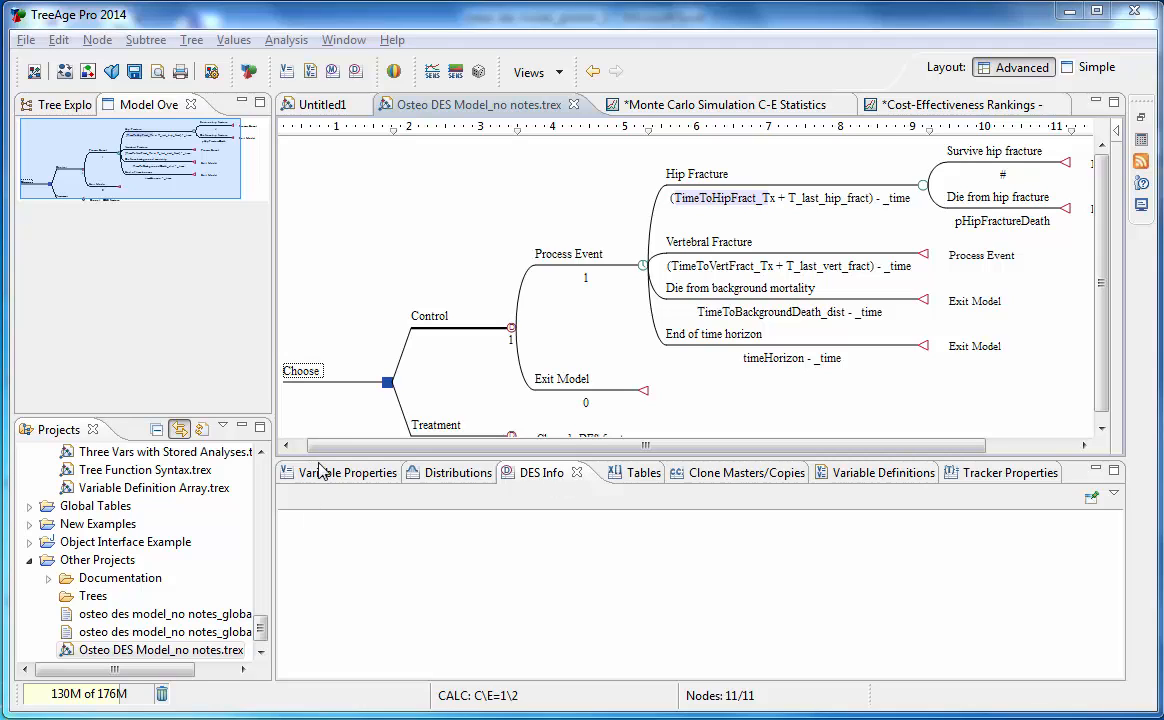
pyautogui.click(348, 472)
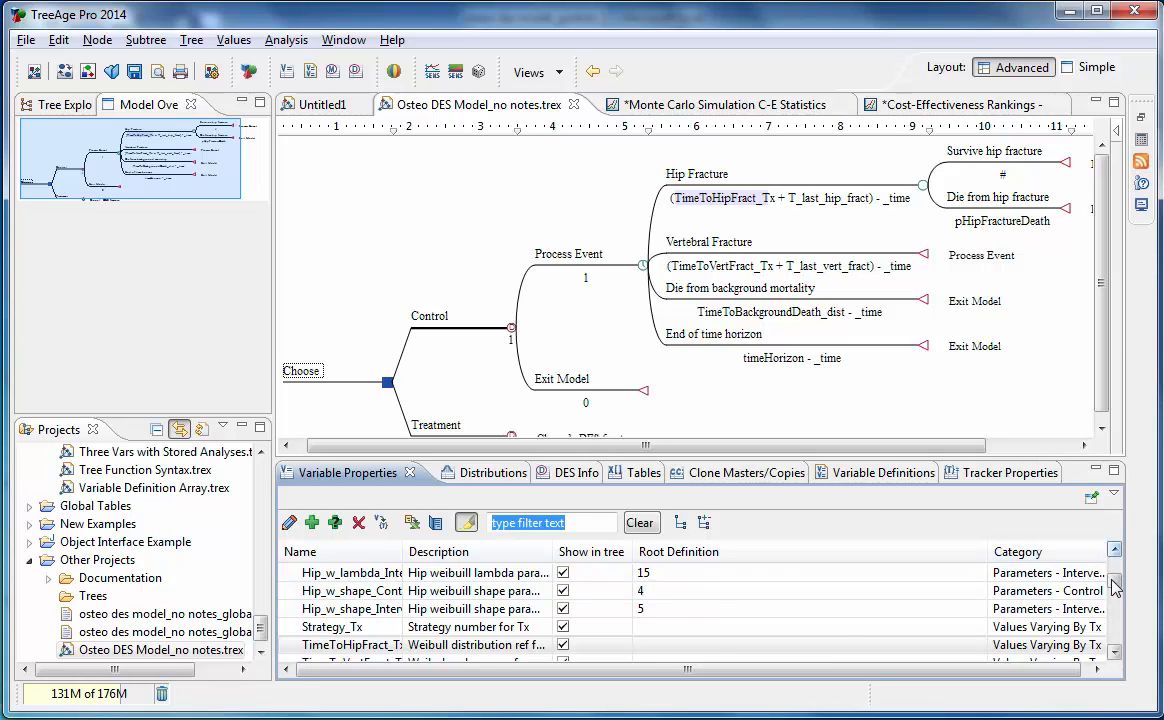
pyautogui.write('z')
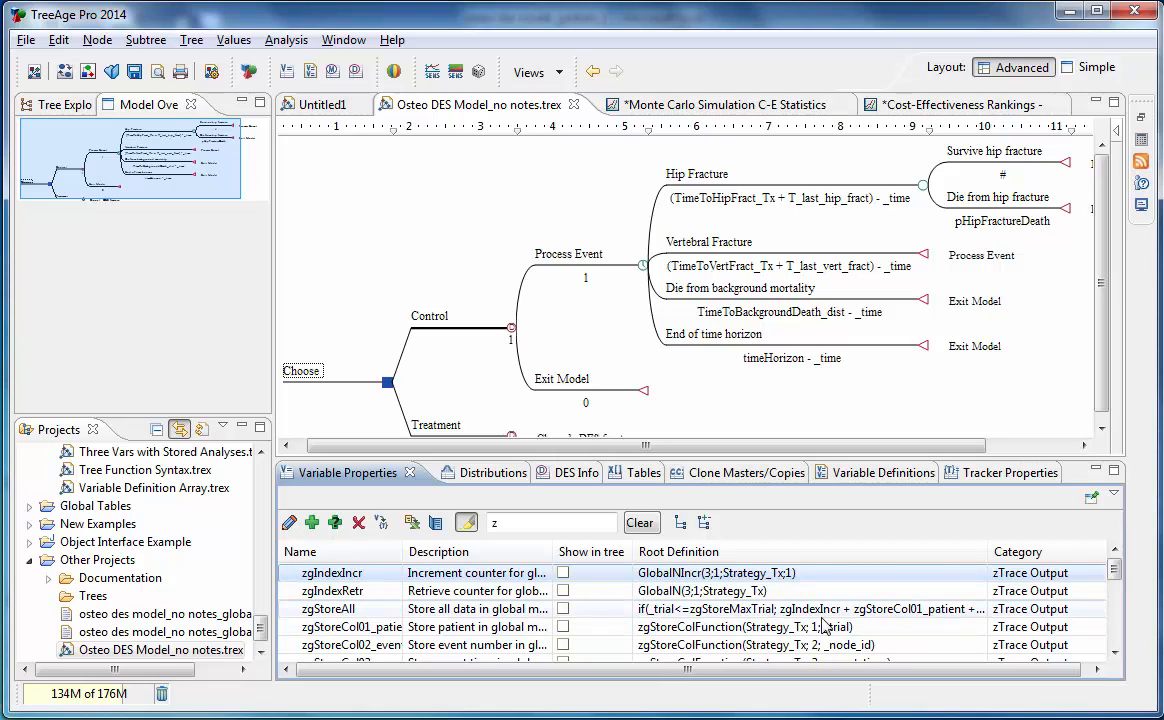
pyautogui.click(1112, 572)
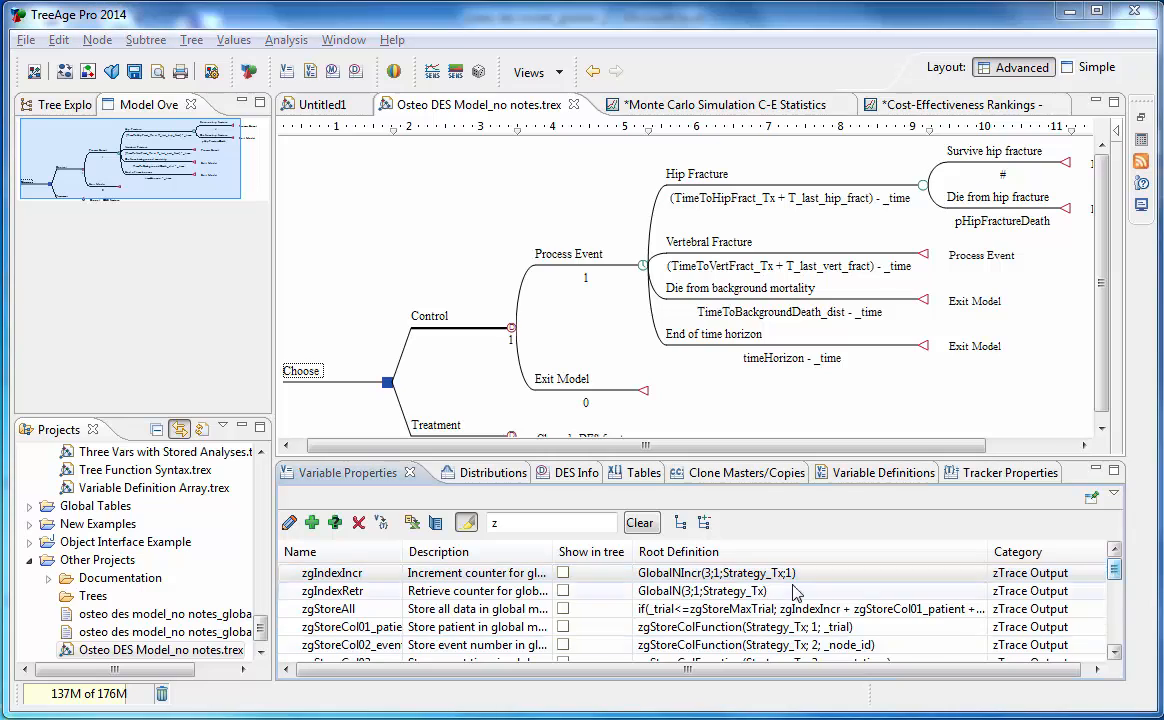
pyautogui.click(332, 572)
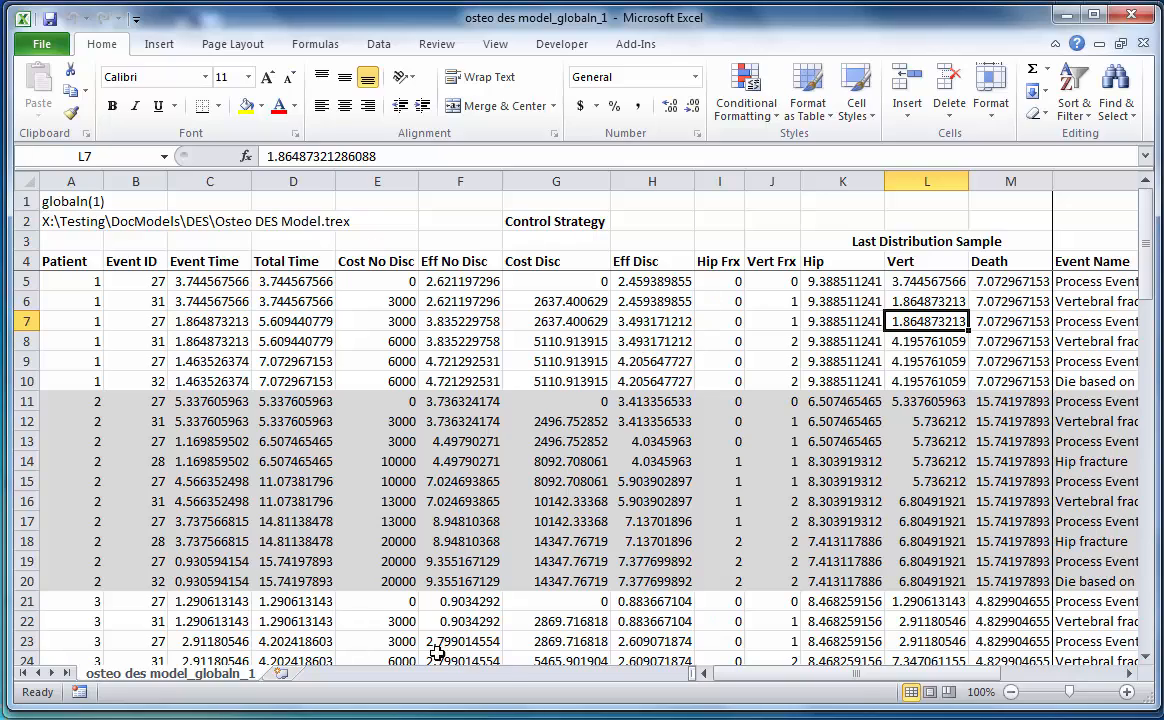
pyautogui.moveTo(72, 360)
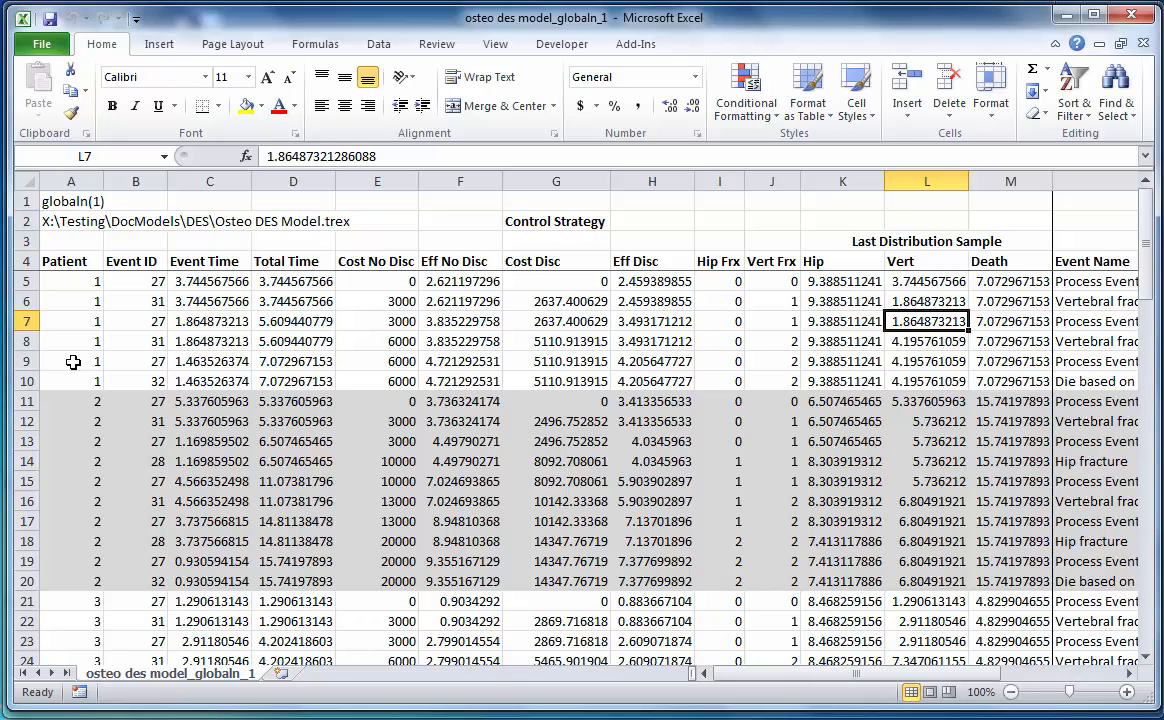
pyautogui.moveTo(72, 564)
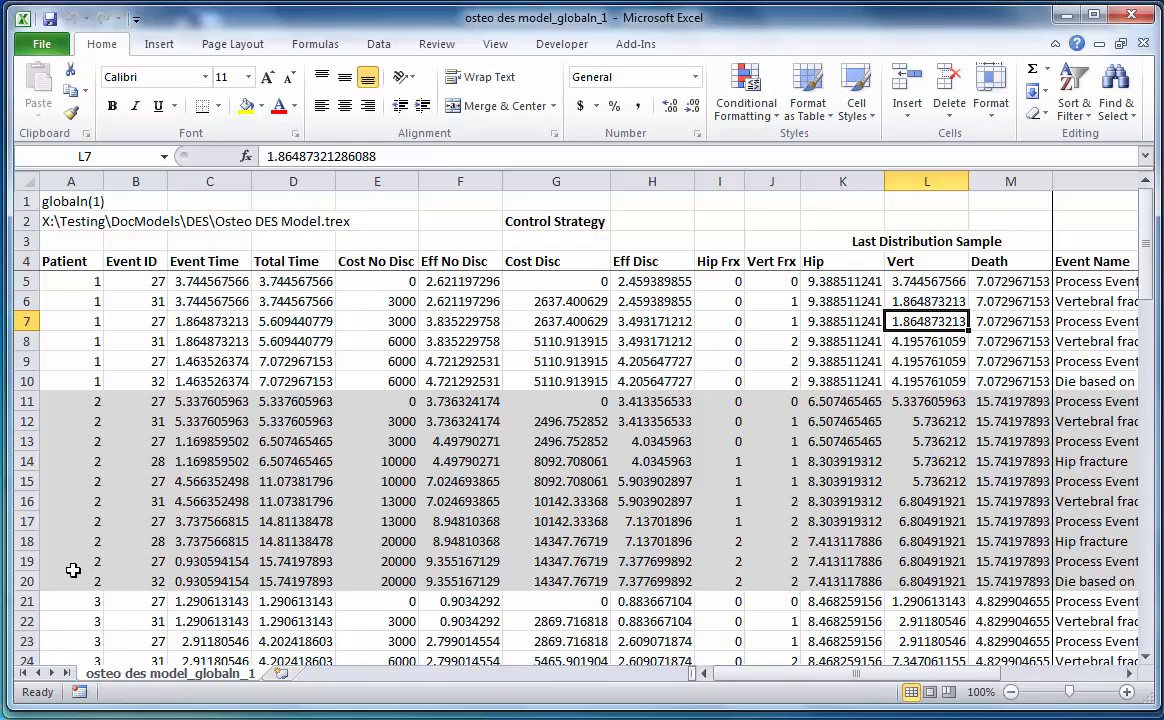
pyautogui.moveTo(102, 420)
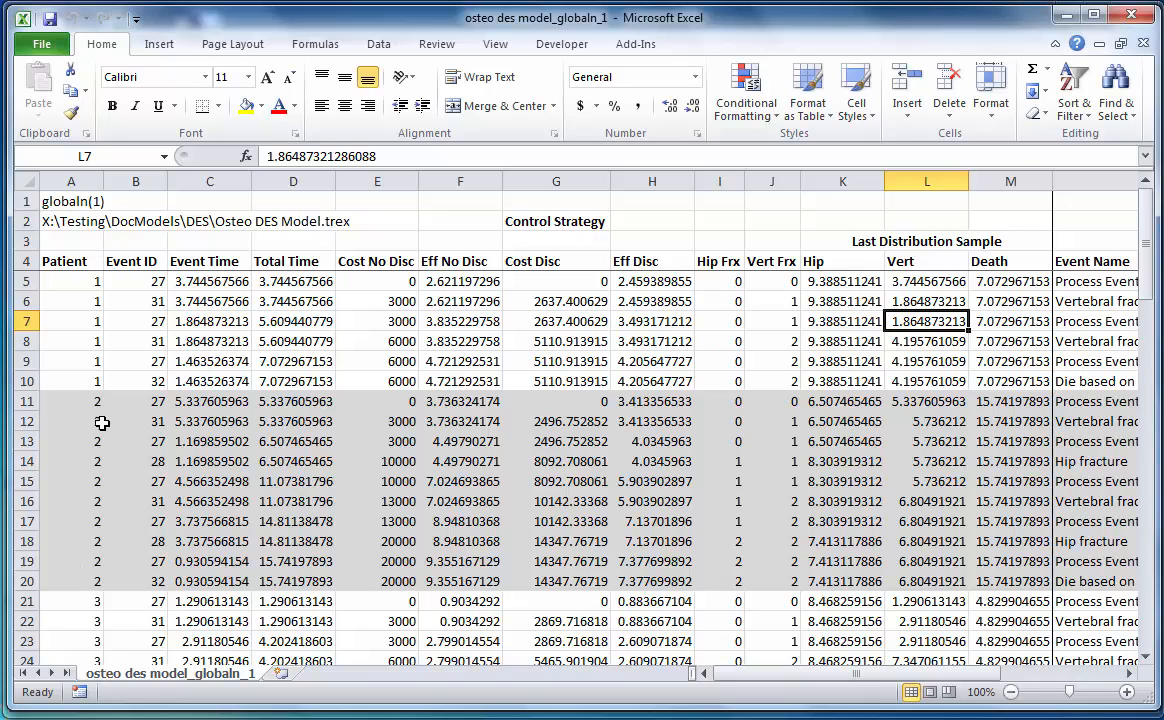
pyautogui.moveTo(184, 288)
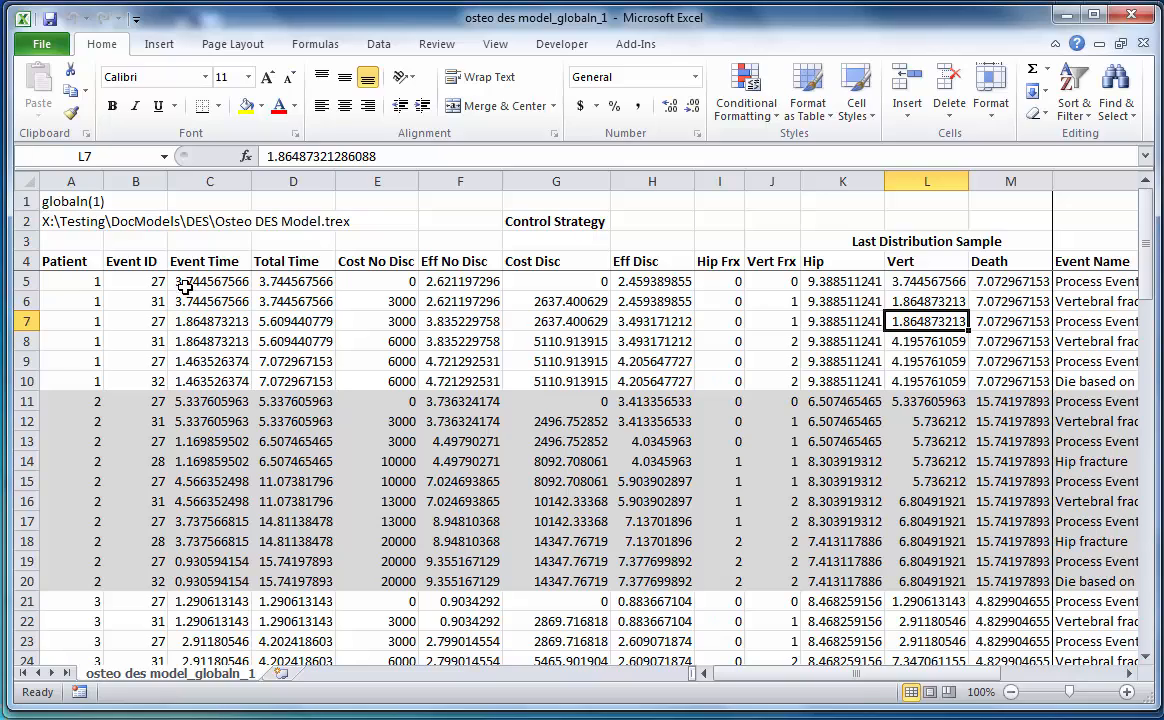
pyautogui.moveTo(364, 340)
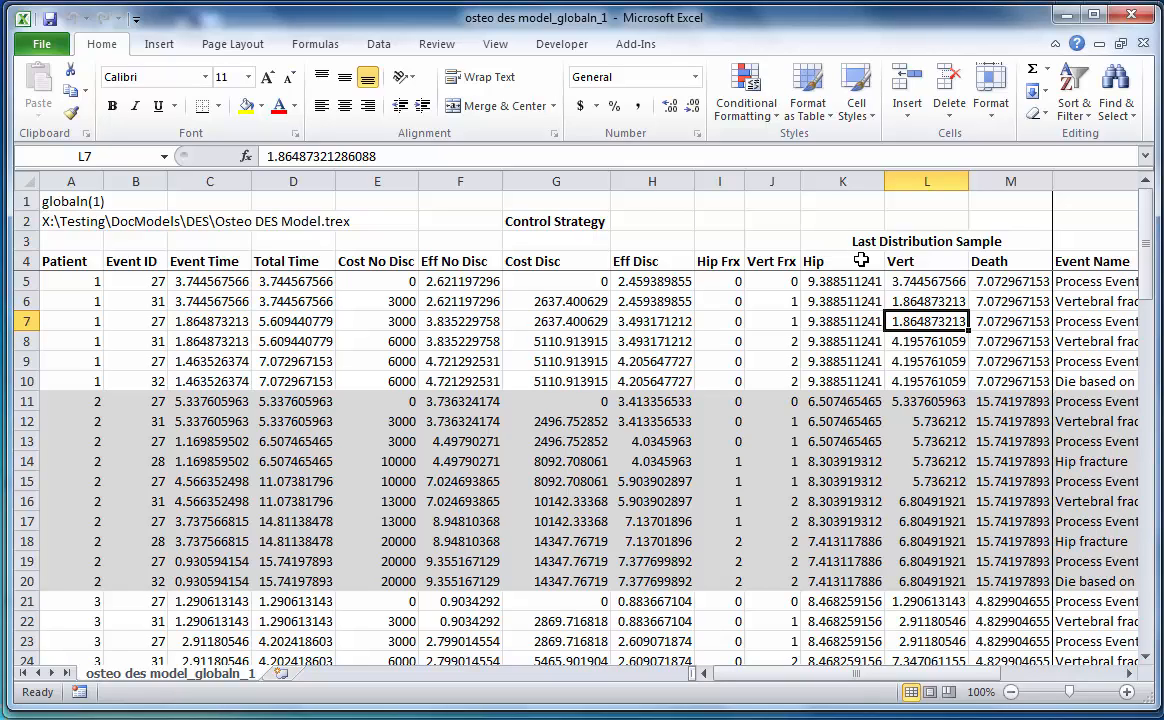
pyautogui.moveTo(1020, 258)
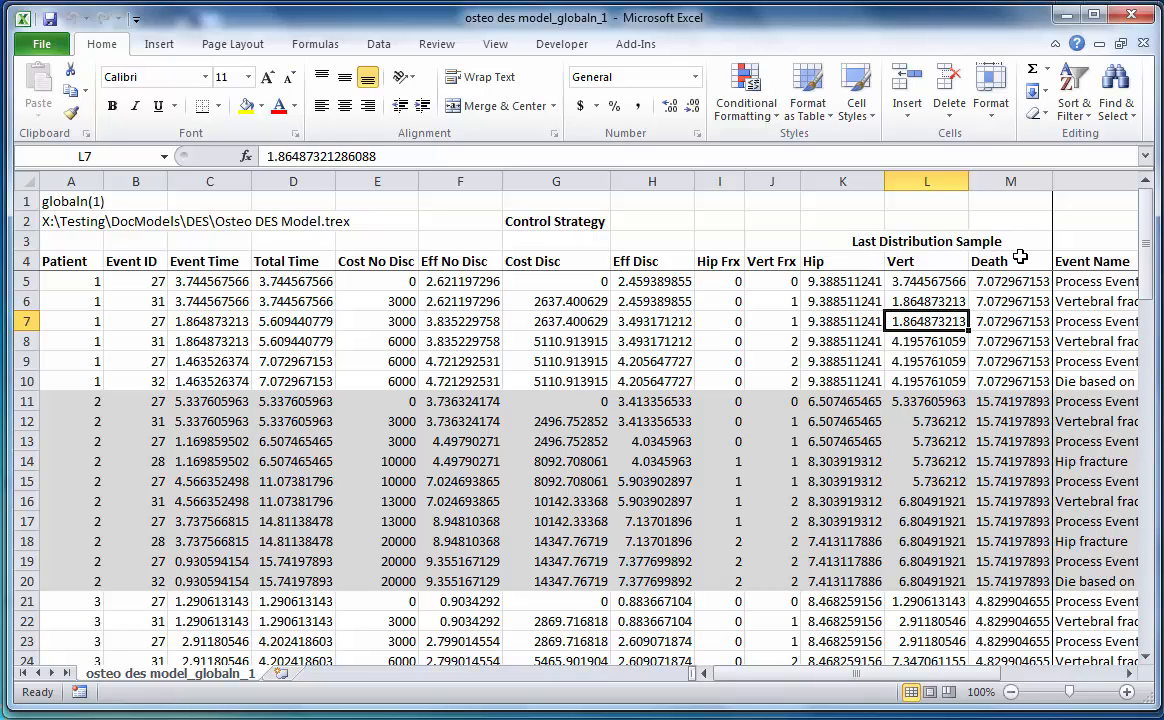
pyautogui.moveTo(920, 292)
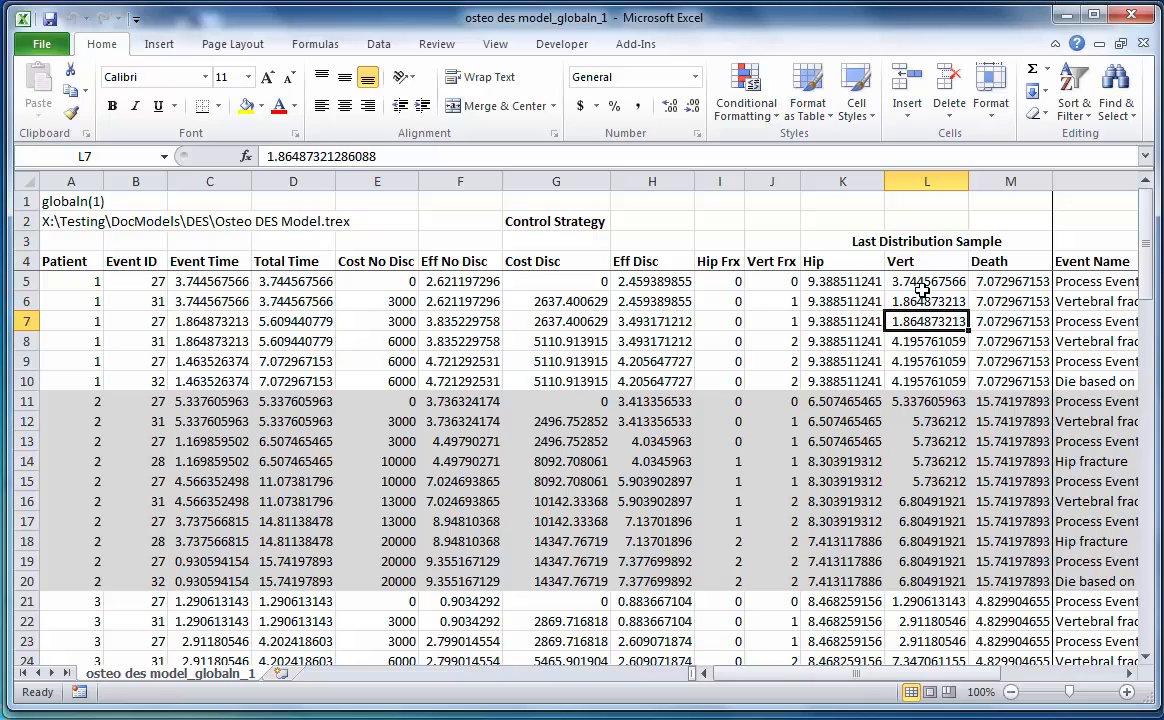
pyautogui.moveTo(512, 280)
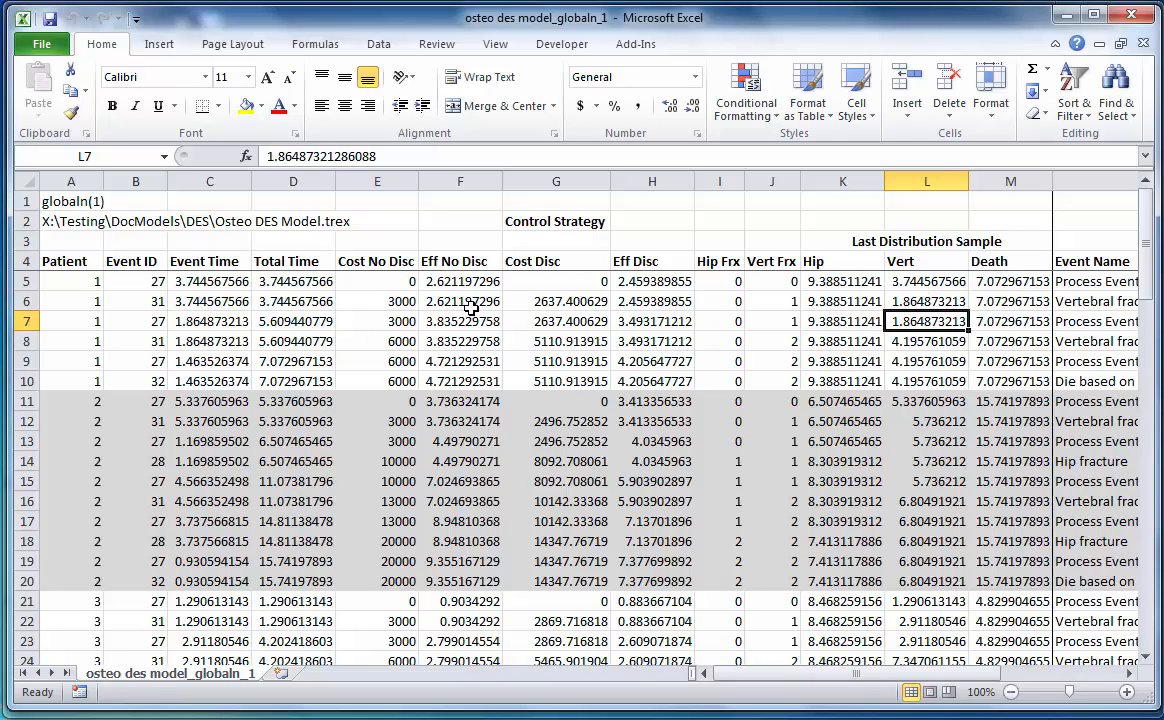
pyautogui.moveTo(500, 310)
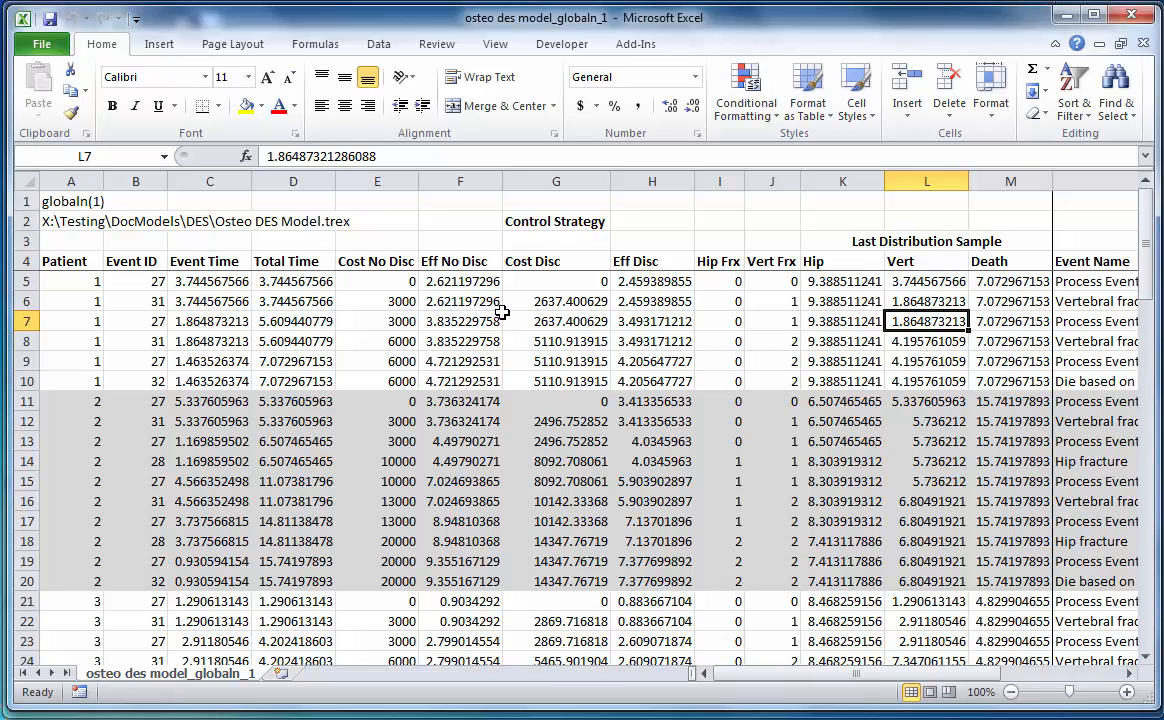
pyautogui.moveTo(984, 336)
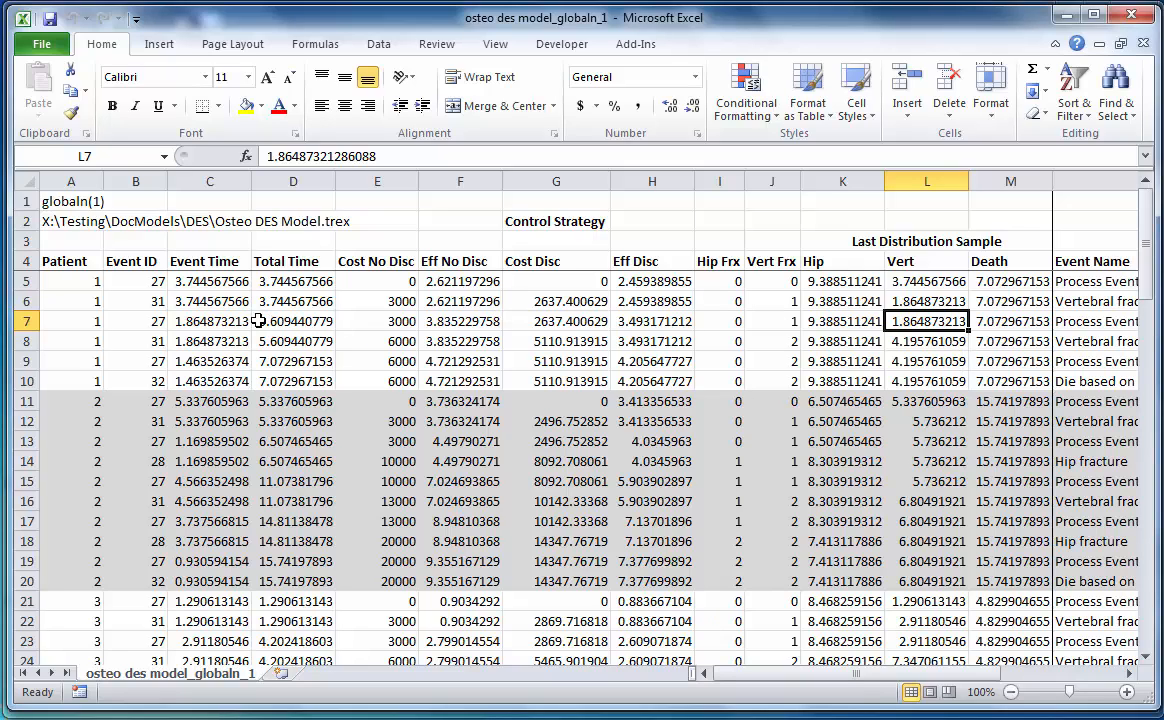
pyautogui.moveTo(224, 352)
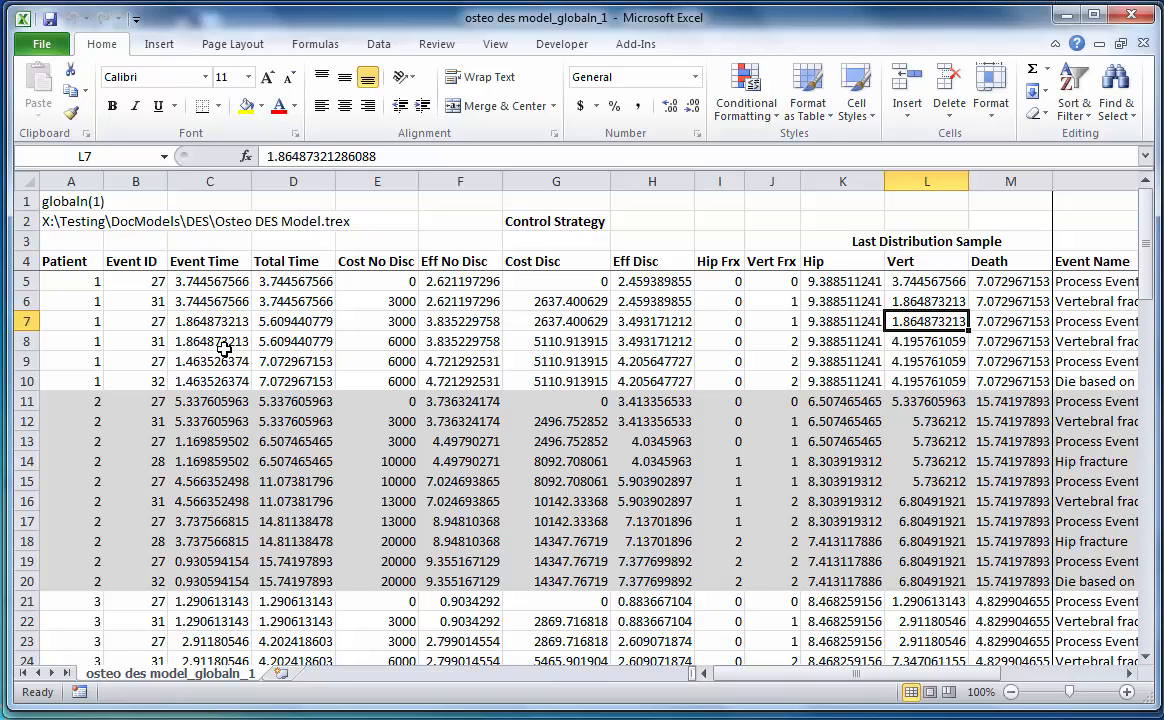
pyautogui.moveTo(190, 322)
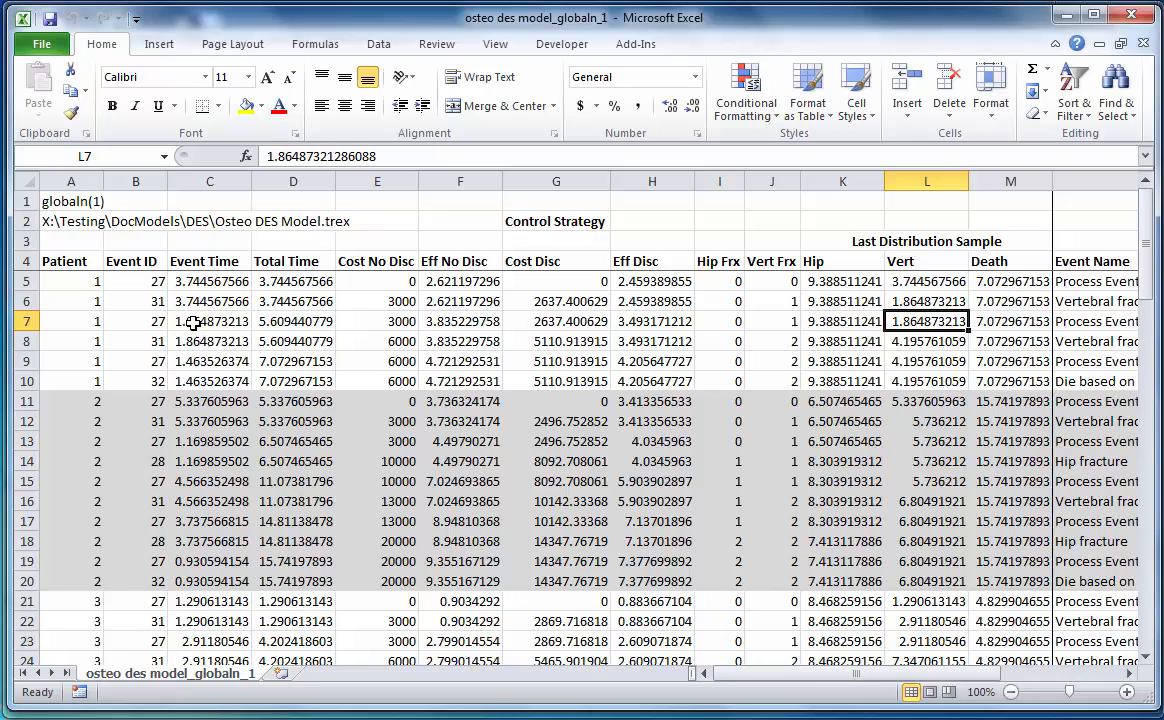
pyautogui.moveTo(310, 324)
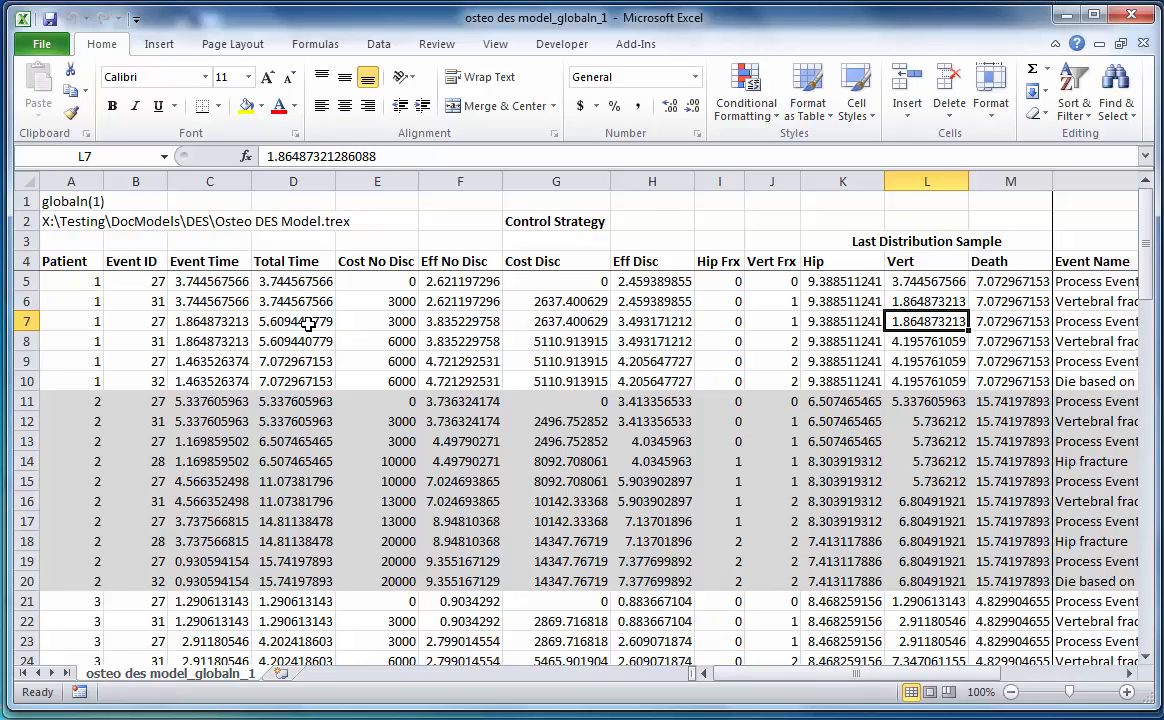
# Inspect patient 1's event rows: times in D7/D9, 6000 cost in E8, effectiveness in F8, death time in M9, row 10
pyautogui.click(292, 320)
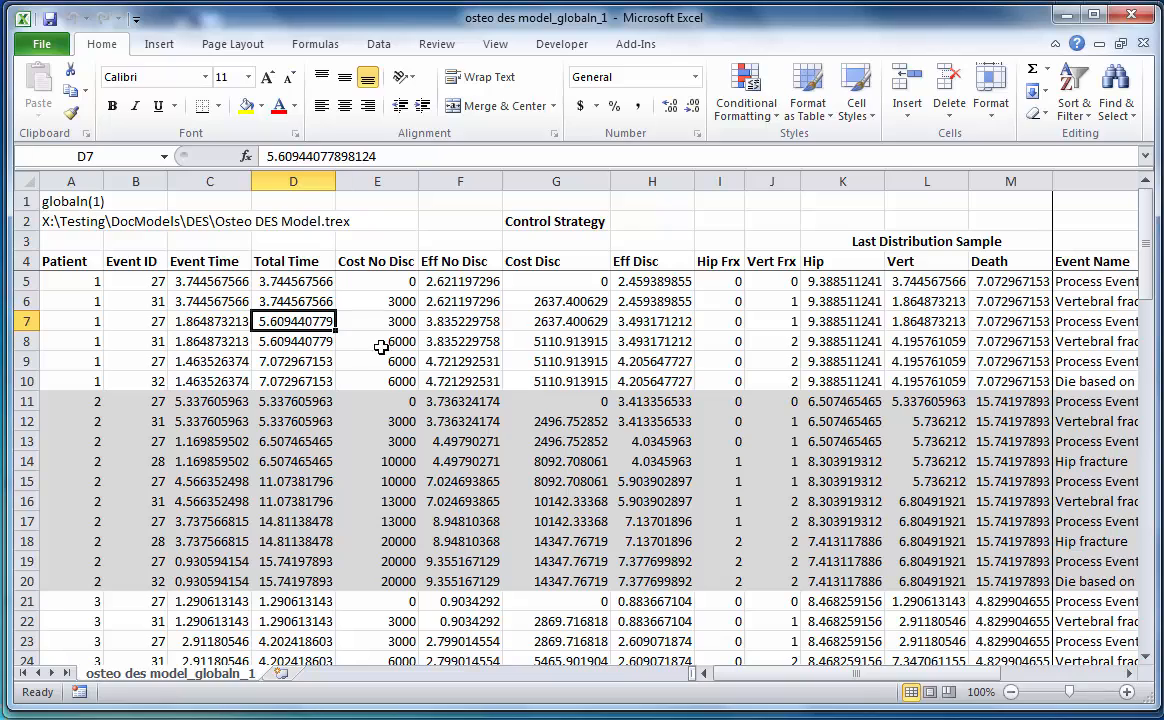
pyautogui.click(376, 340)
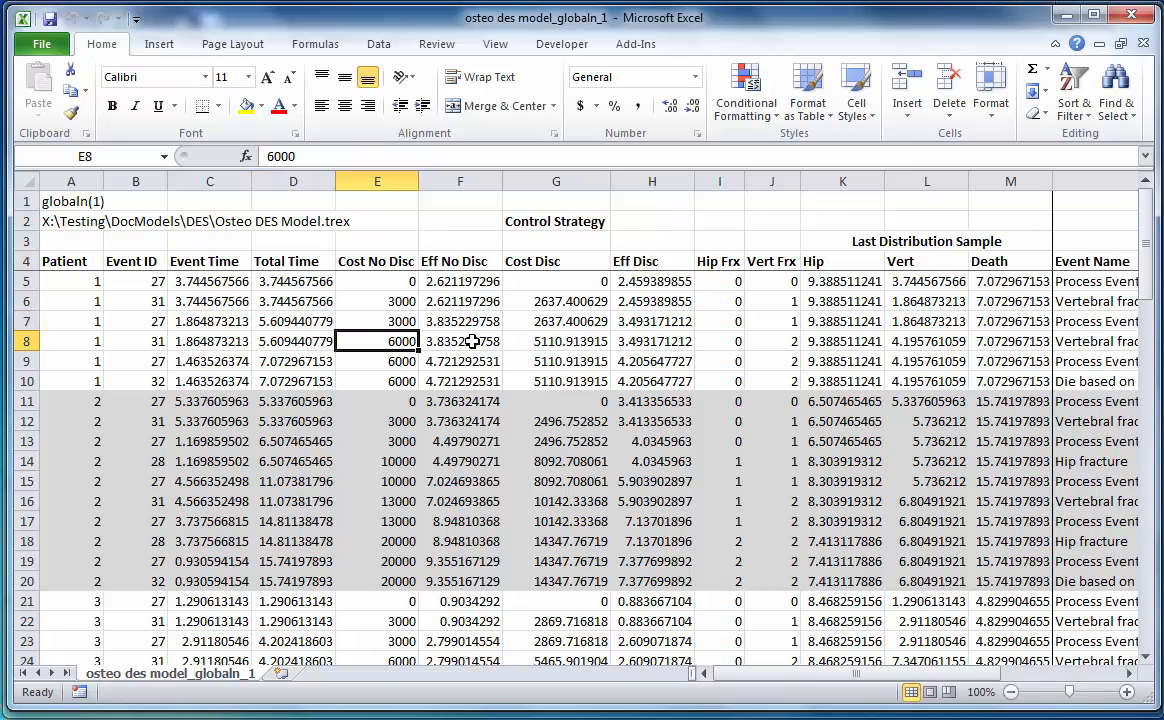
pyautogui.click(460, 340)
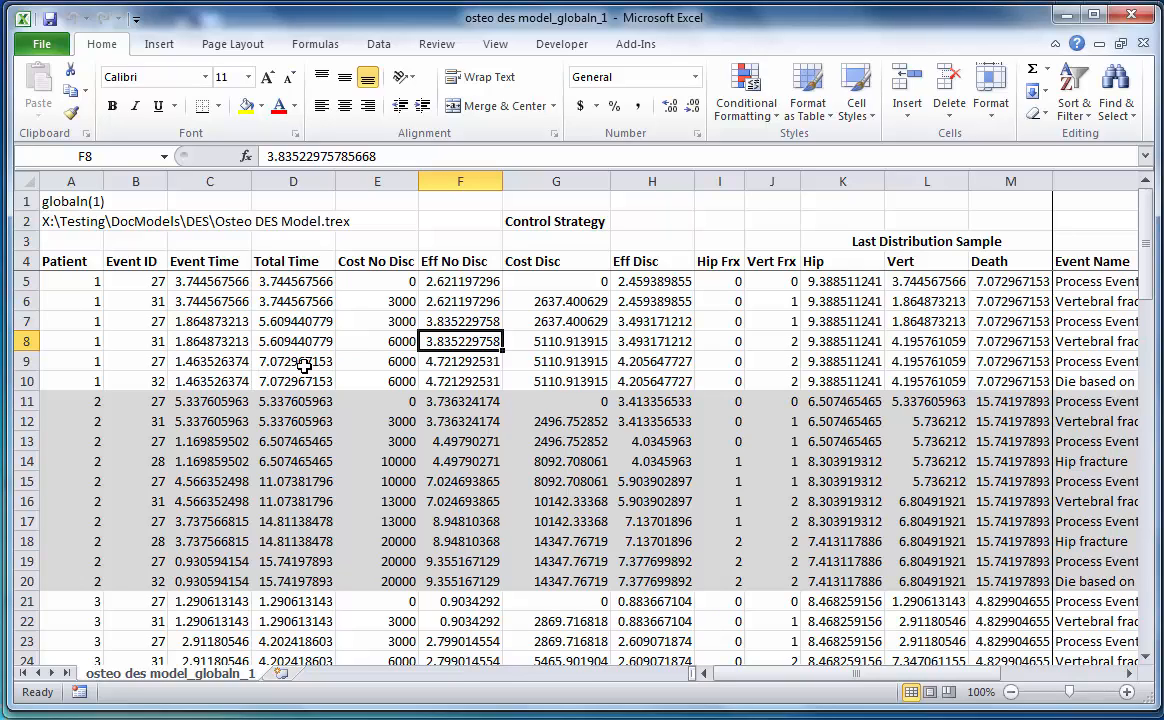
pyautogui.click(292, 360)
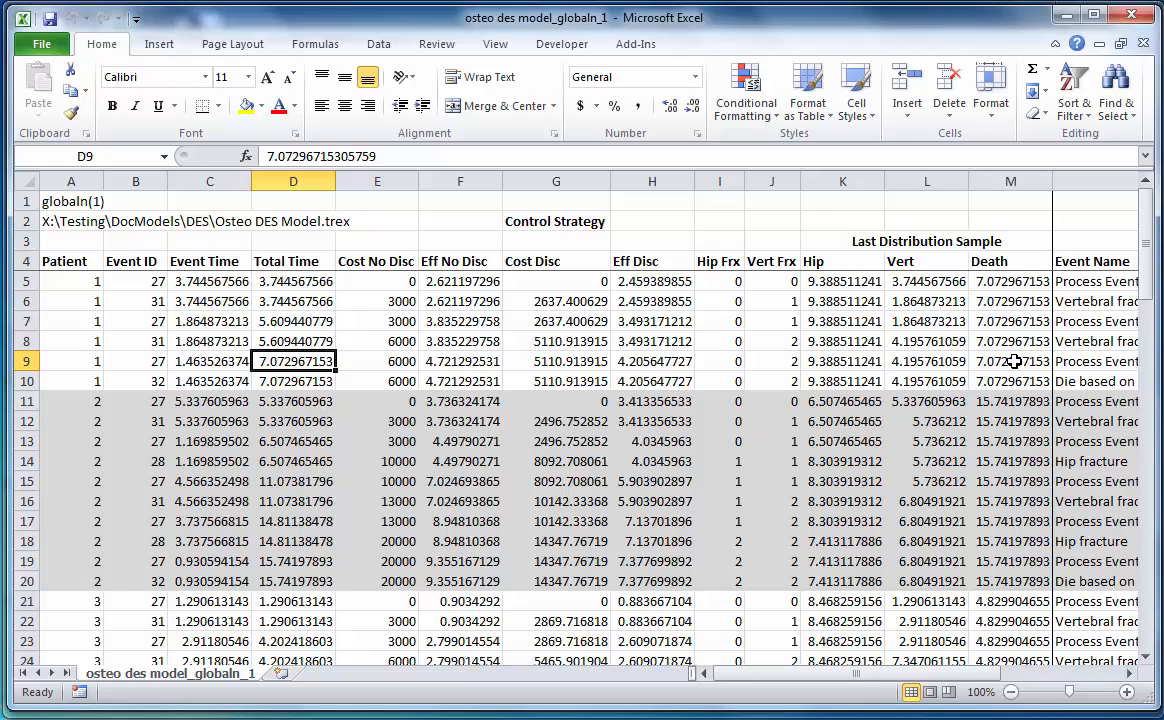
pyautogui.click(1010, 360)
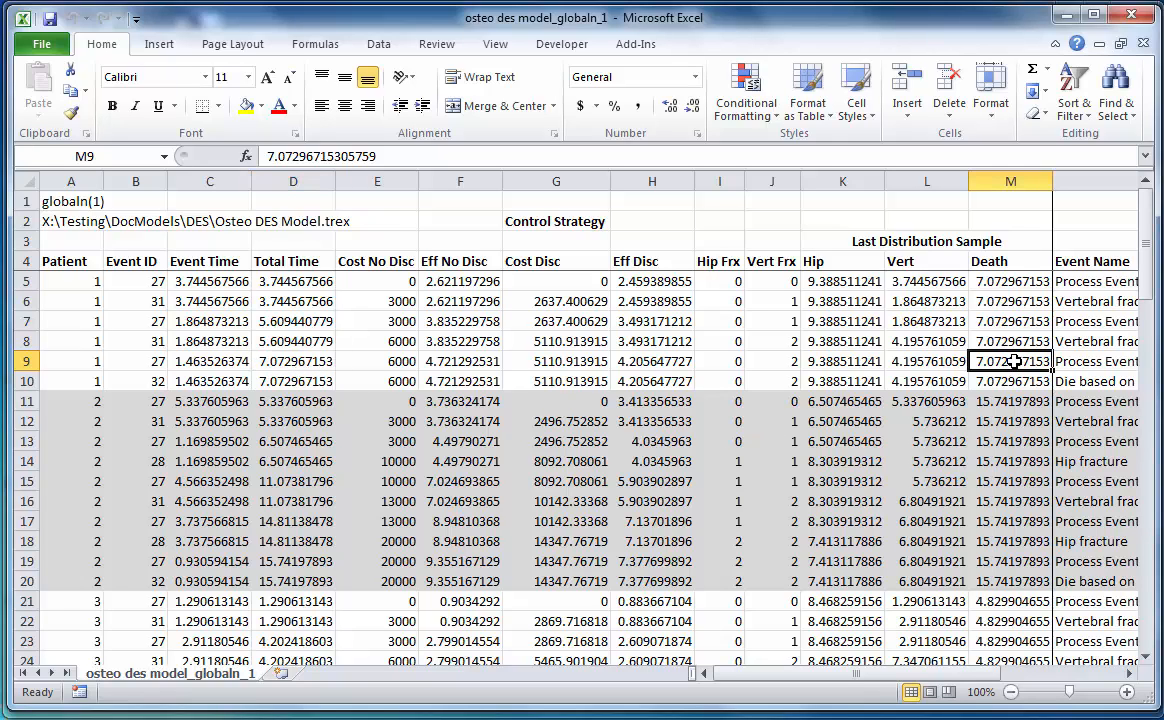
pyautogui.moveTo(56, 378)
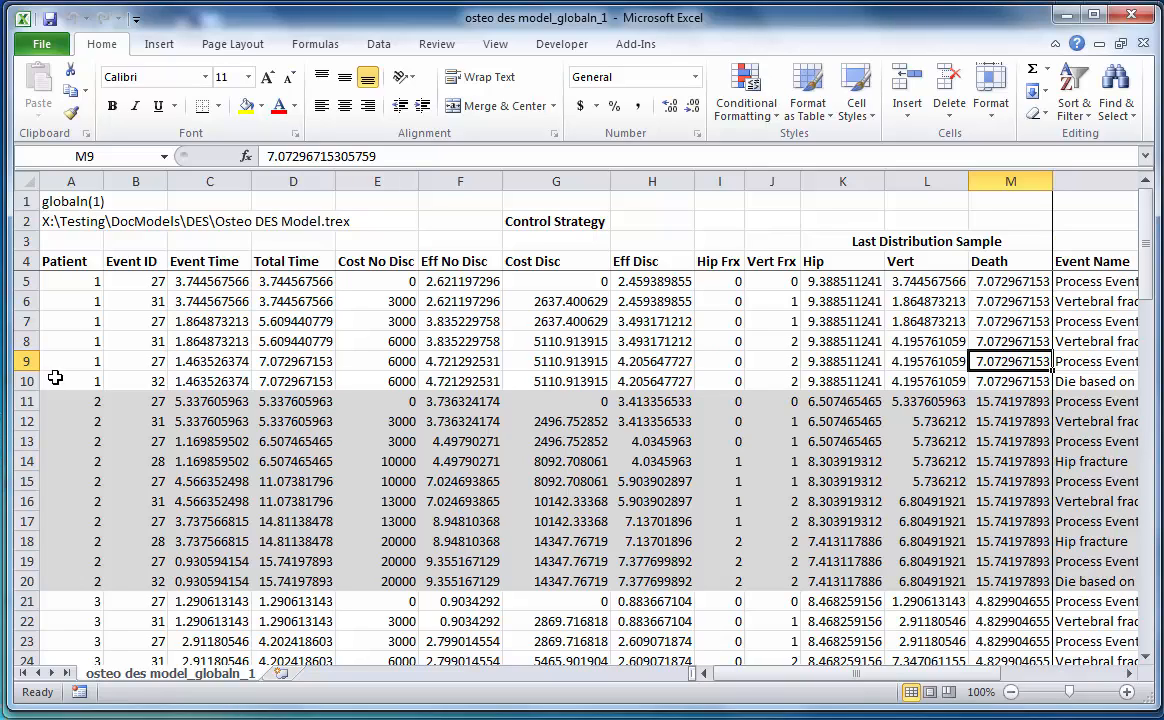
pyautogui.click(28, 380)
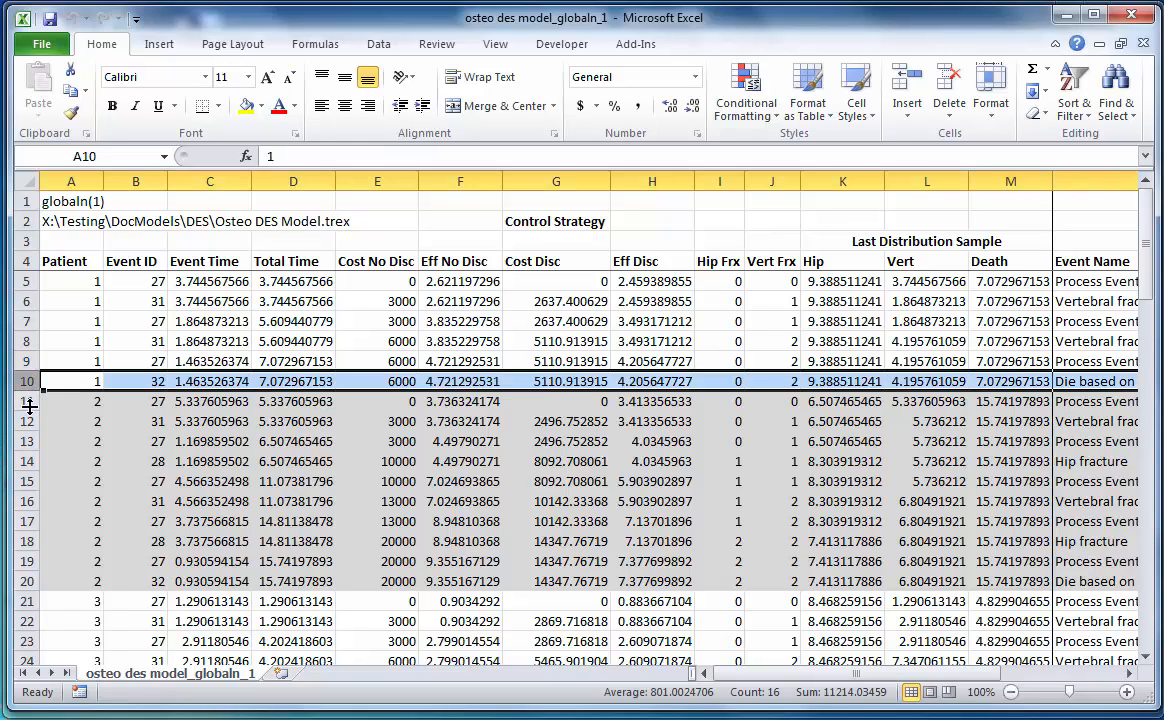